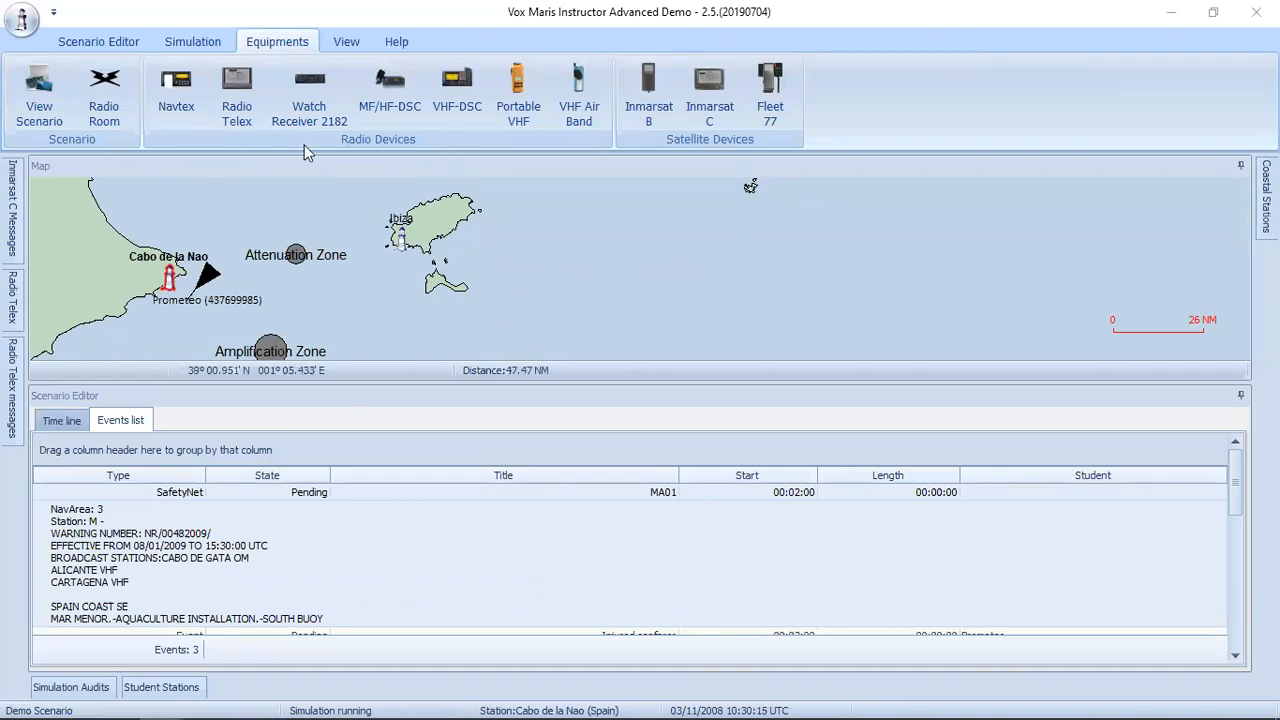
pyautogui.moveTo(200, 95)
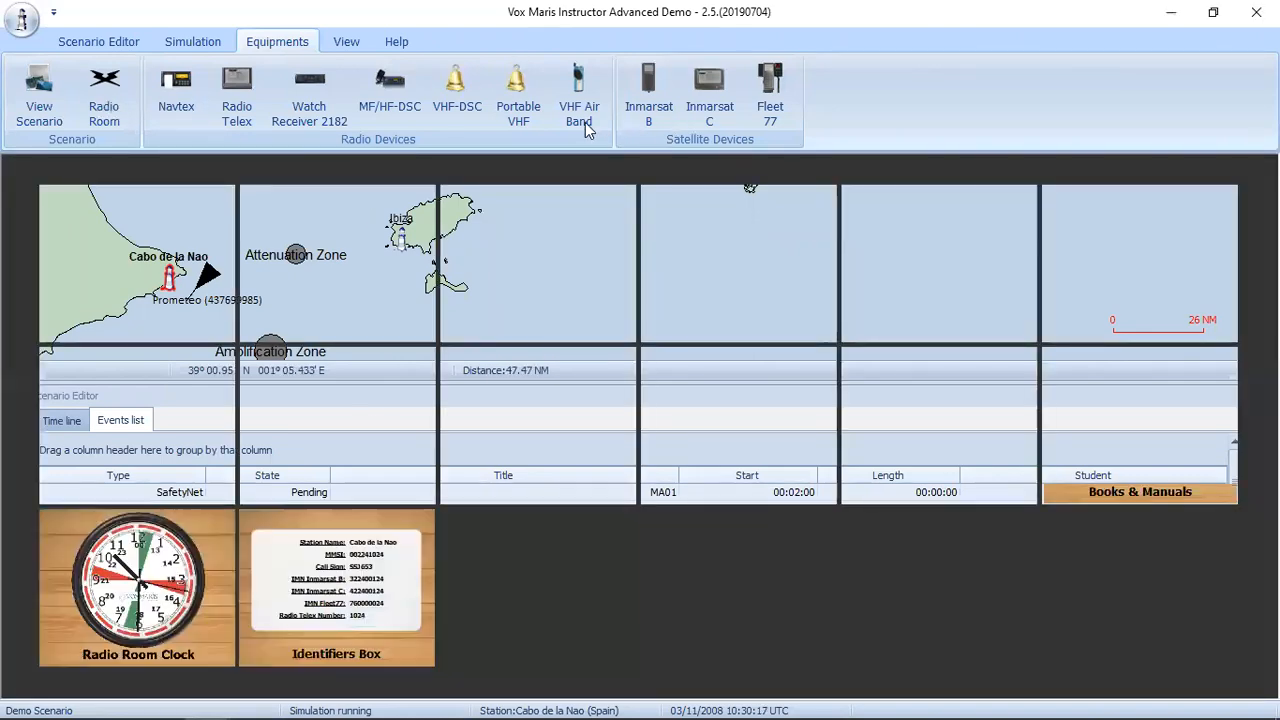
# Bring up the MF/HF-DSC radio panel, powered on and showing channel 401.
pyautogui.click(104, 95)
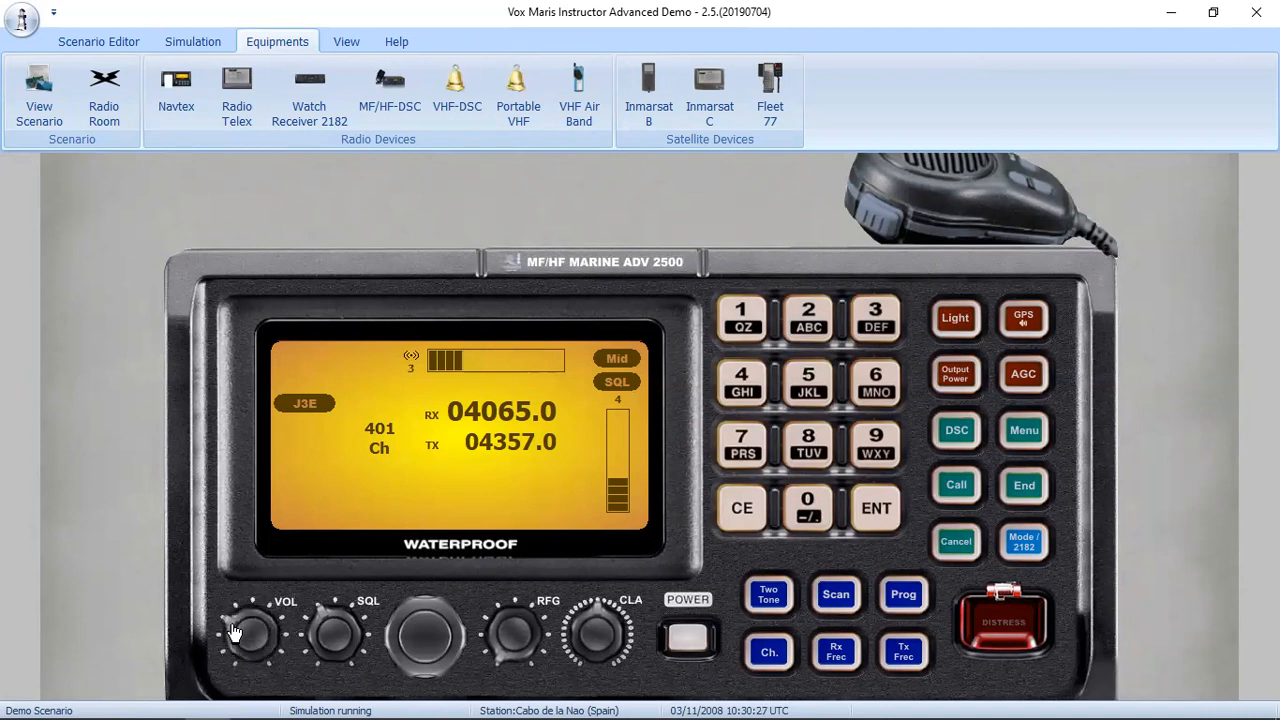
# Raise the channel 16 VHF-DSC radio's SQL level from 2 to 5, then view the portable VHF.
pyautogui.click(518, 90)
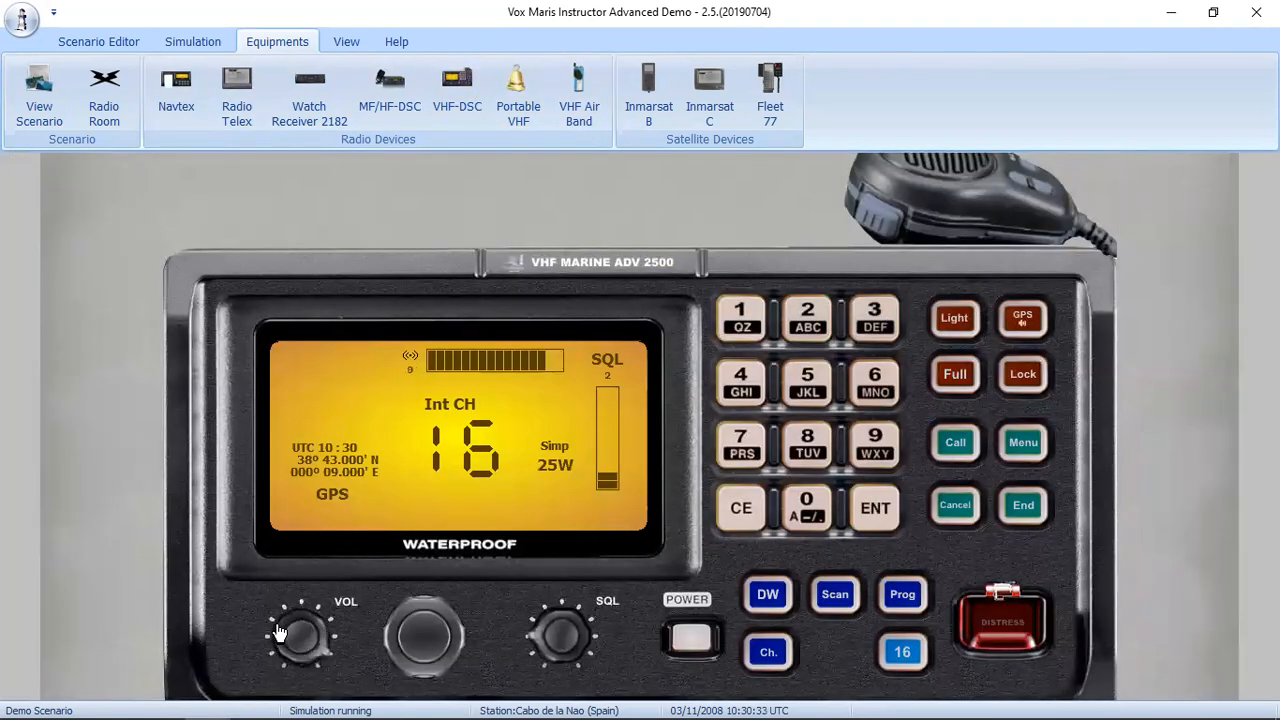
pyautogui.moveTo(300, 620); pyautogui.dragTo(320, 645)
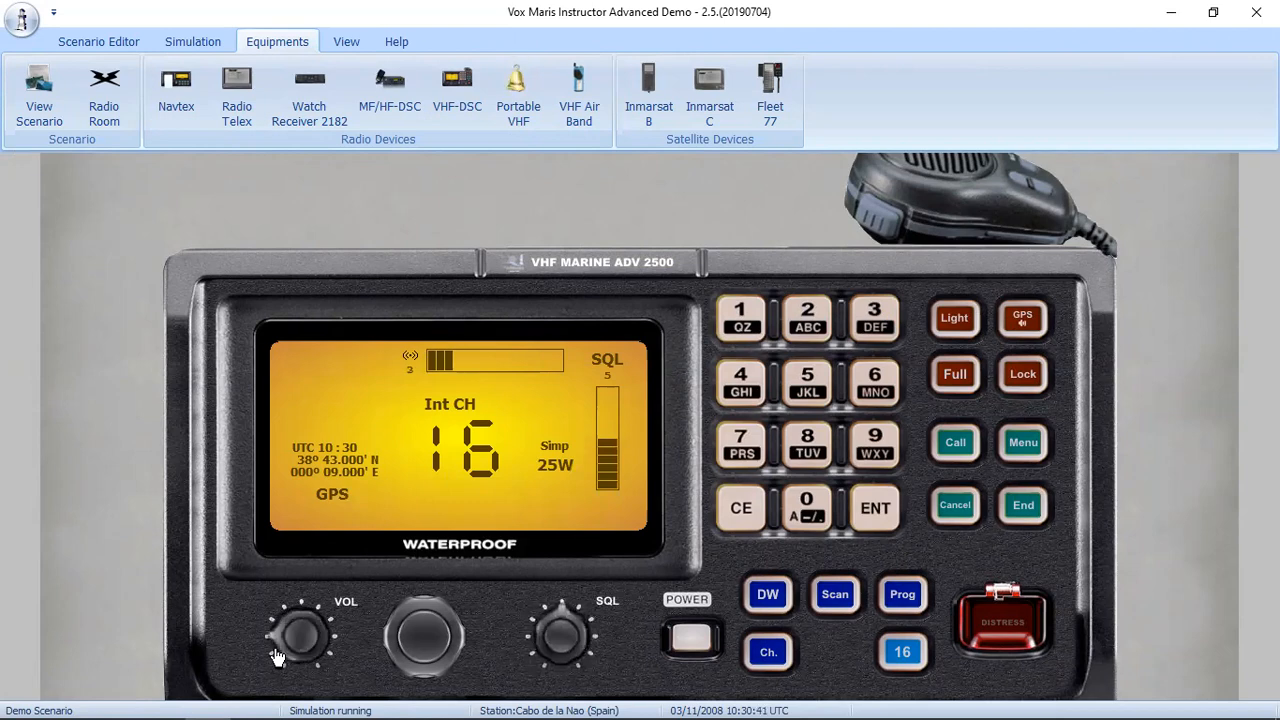
pyautogui.click(518, 90)
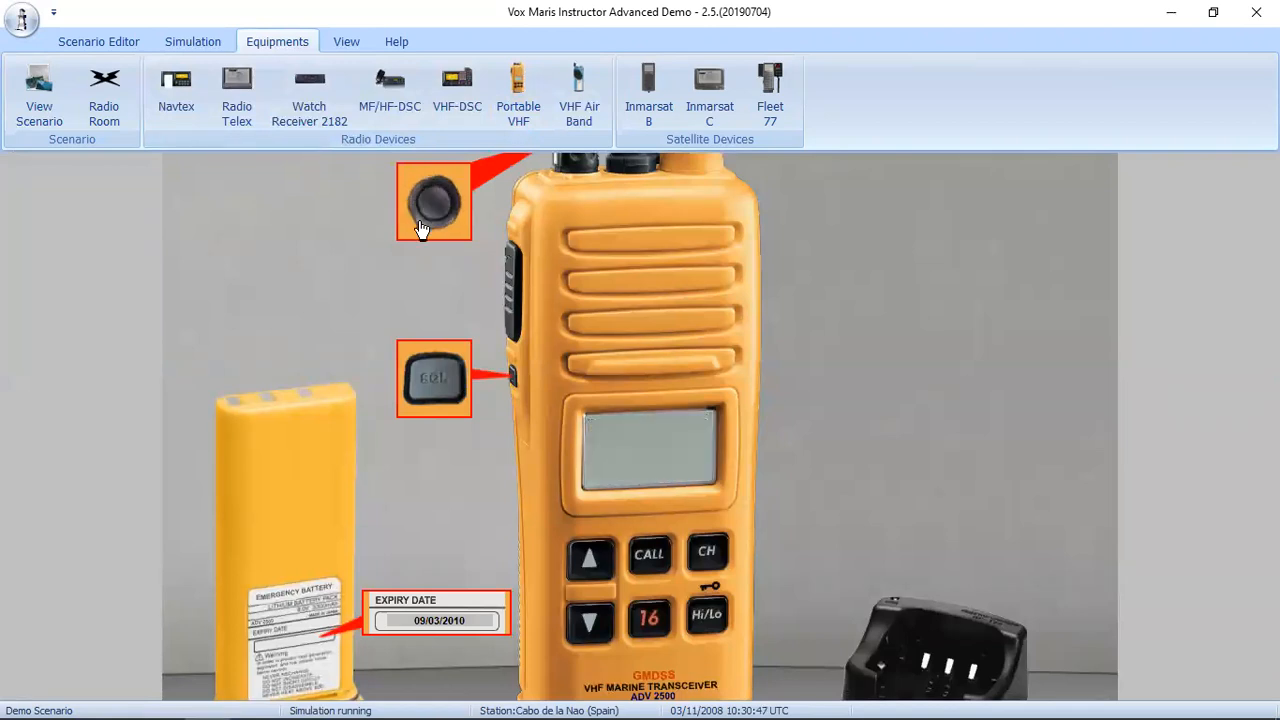
pyautogui.moveTo(868, 265)
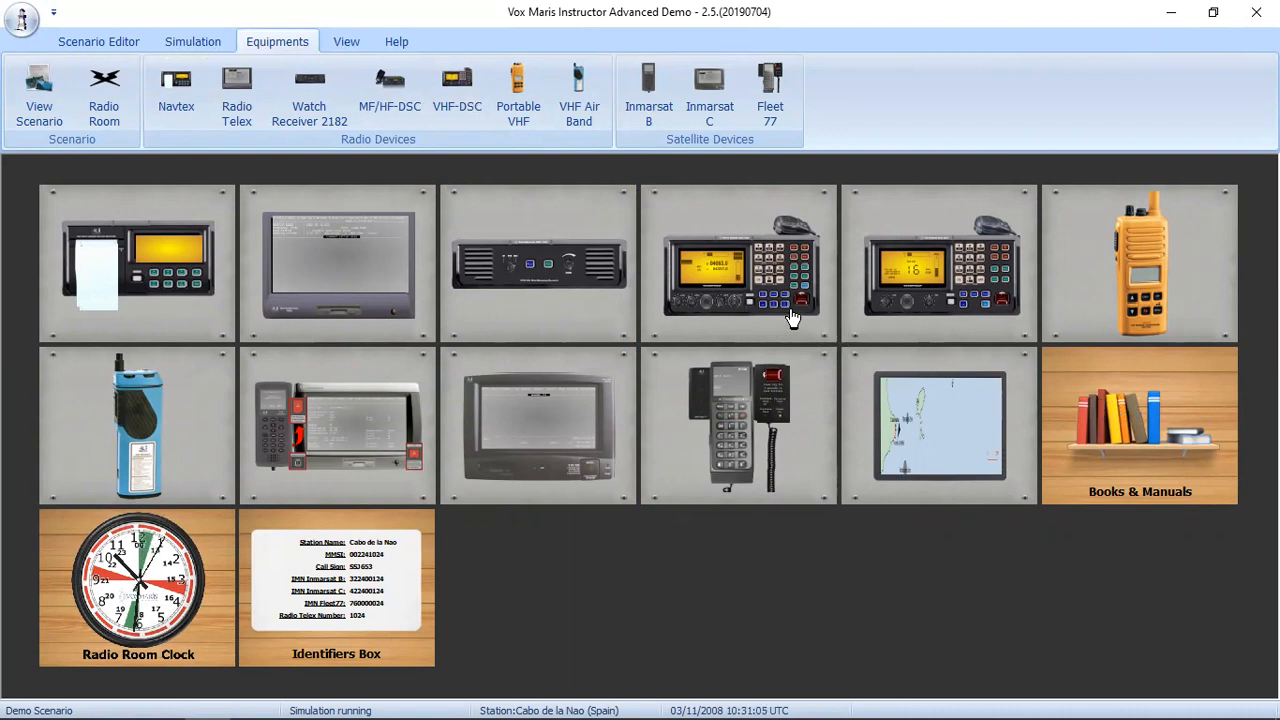
pyautogui.moveTo(163, 287)
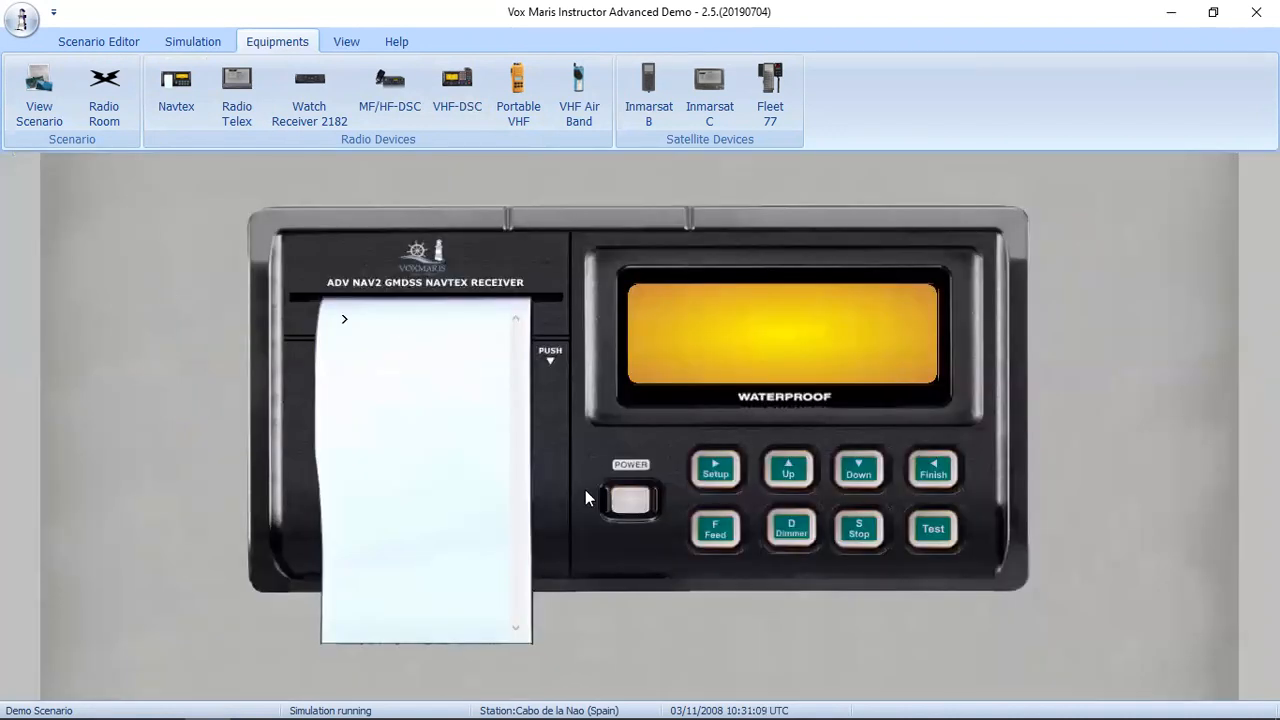
# Power-cycle the Navtex receiver and print its self-test report with all checks passing.
pyautogui.click(631, 500)
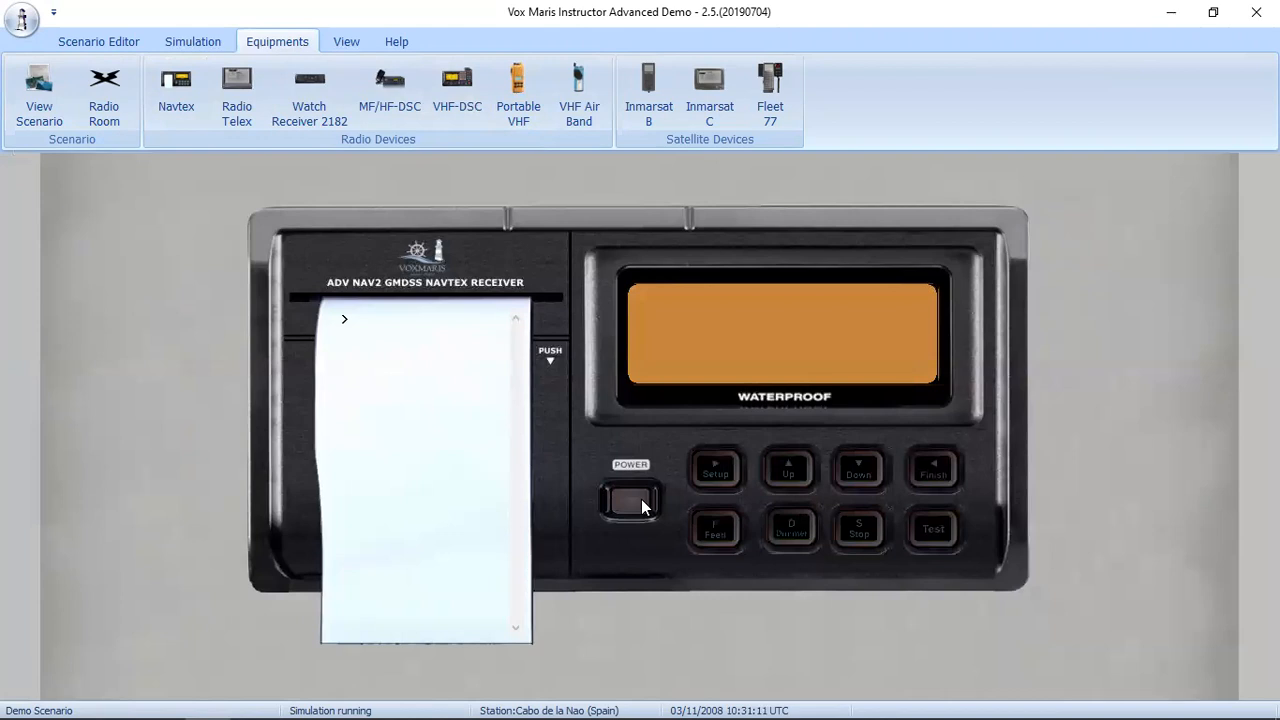
pyautogui.click(631, 500)
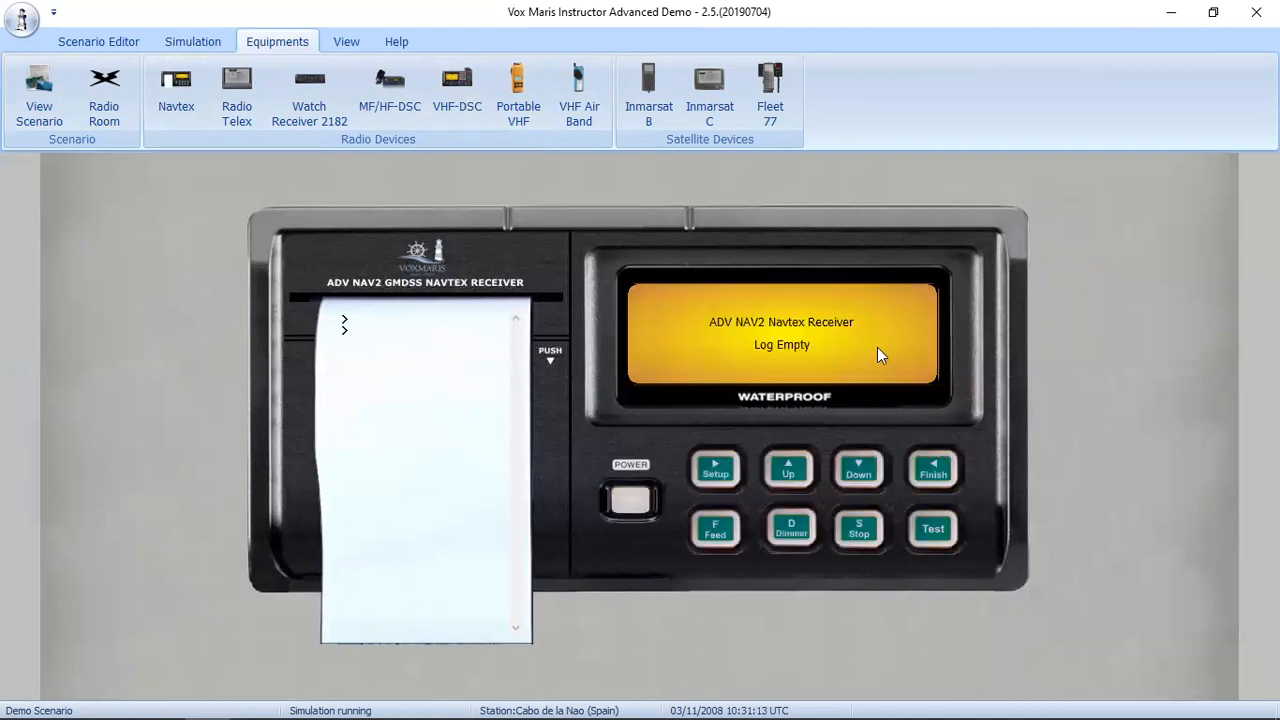
pyautogui.click(630, 500)
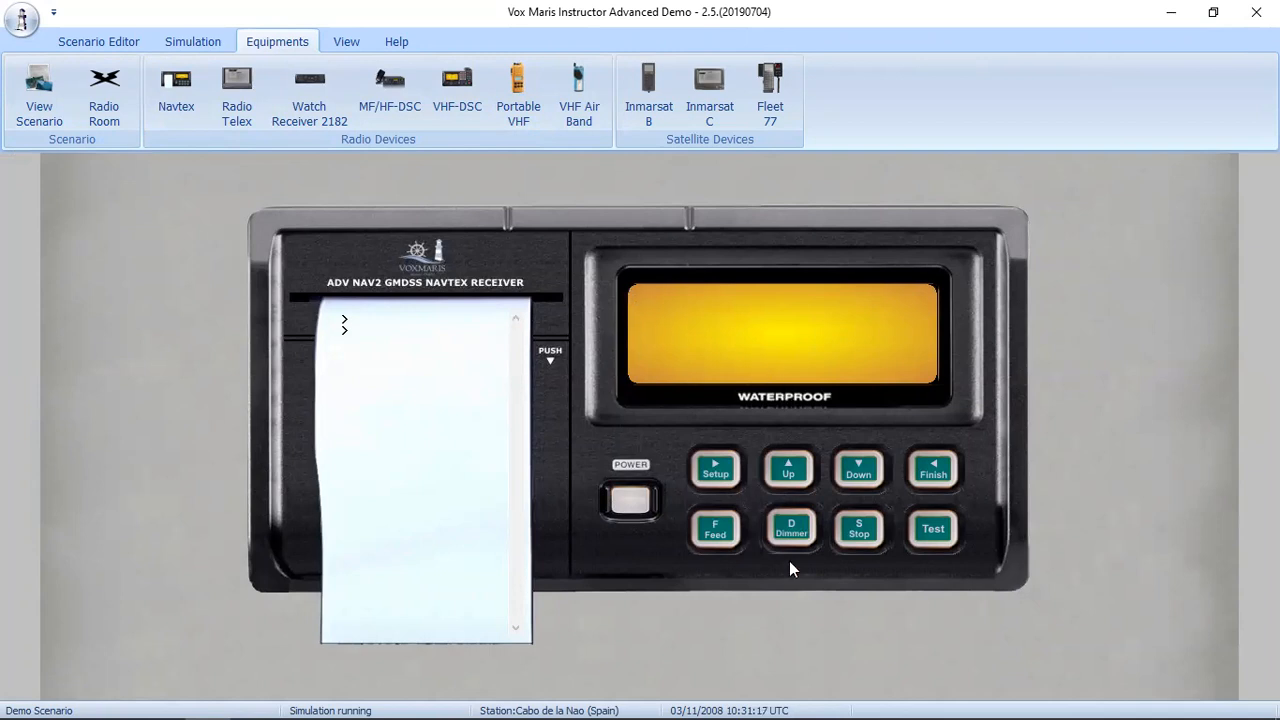
pyautogui.click(932, 528)
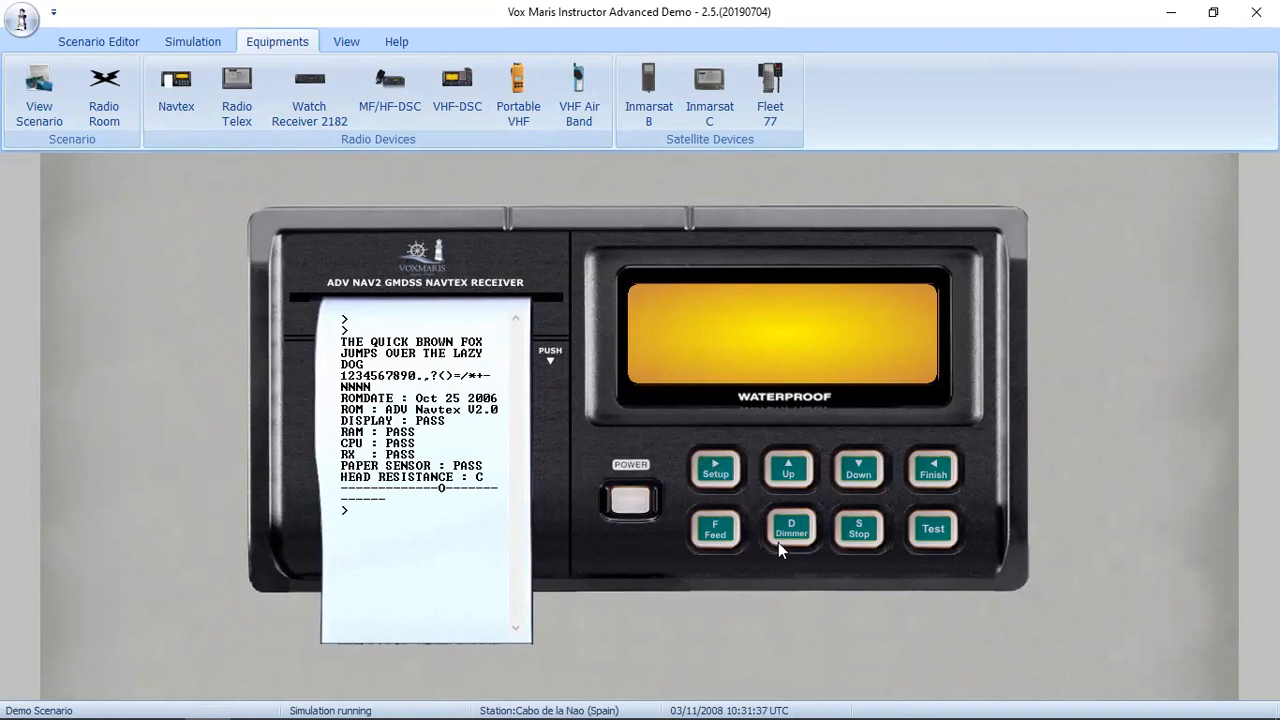
pyautogui.moveTo(796, 544)
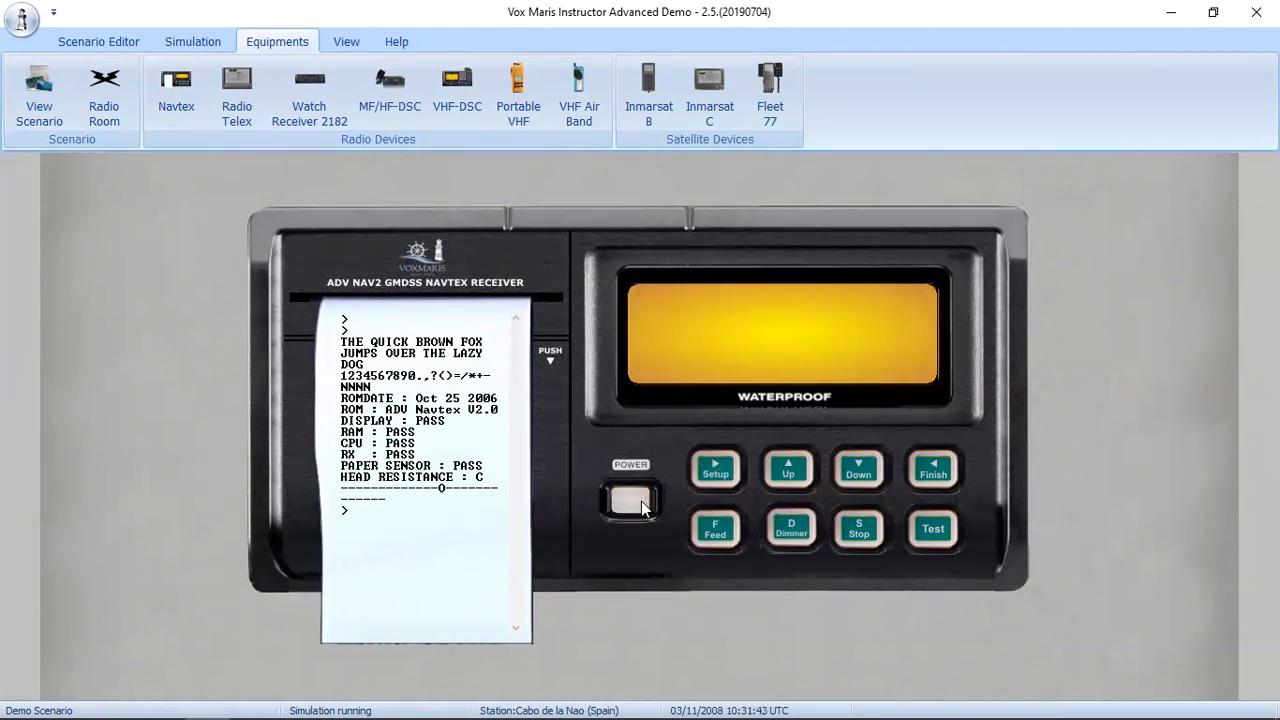
pyautogui.moveTo(288, 203)
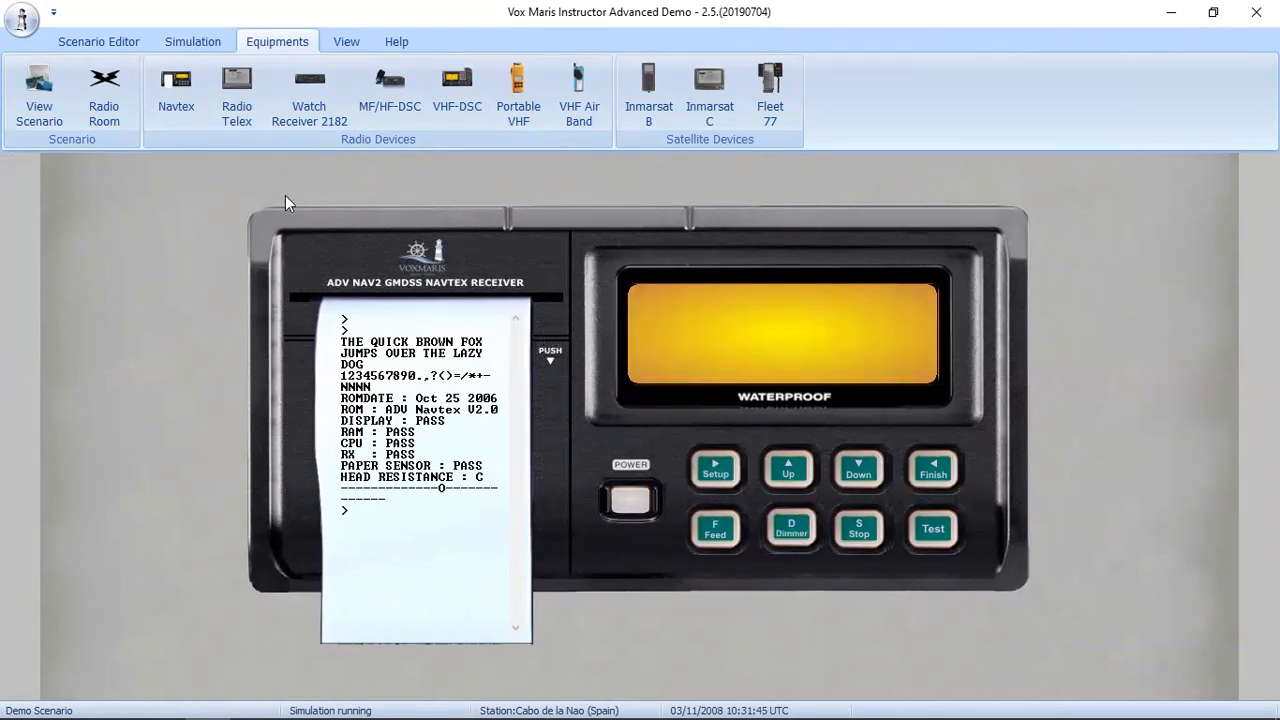
# Glance at the Radio Telex and MF/HF-DSC panels, then return to the Navtex receiver.
pyautogui.click(104, 95)
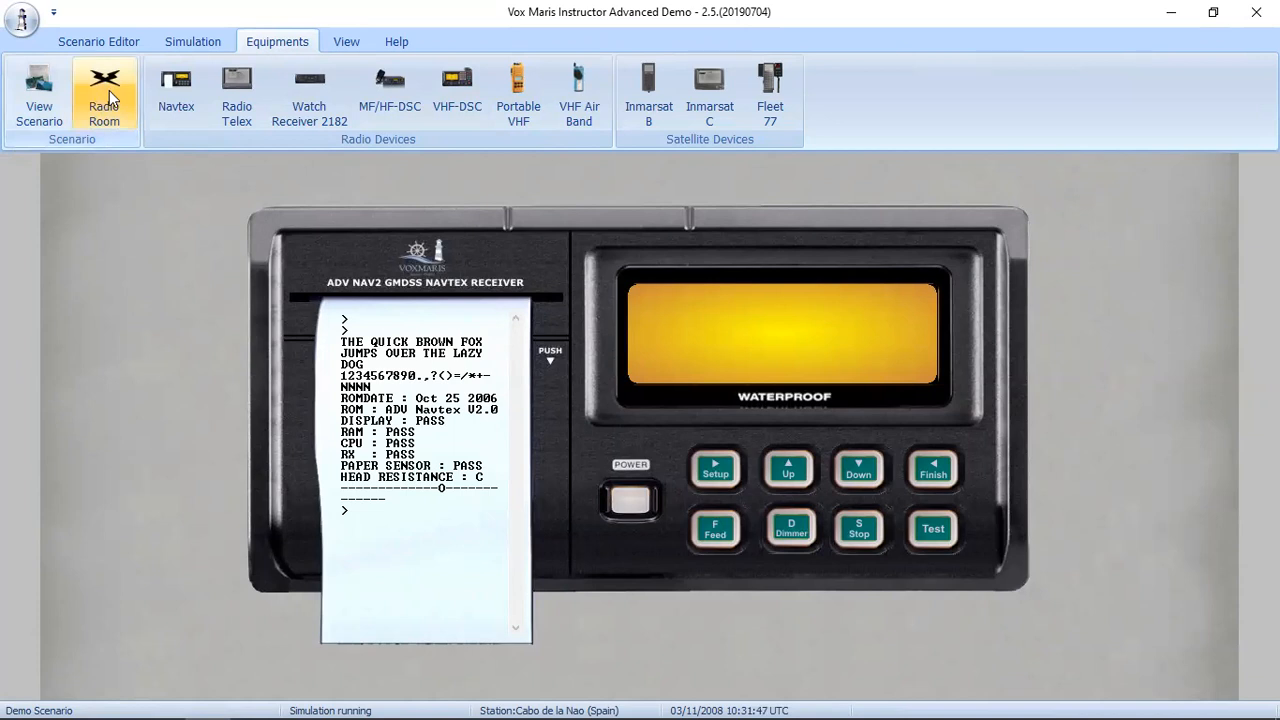
pyautogui.click(104, 95)
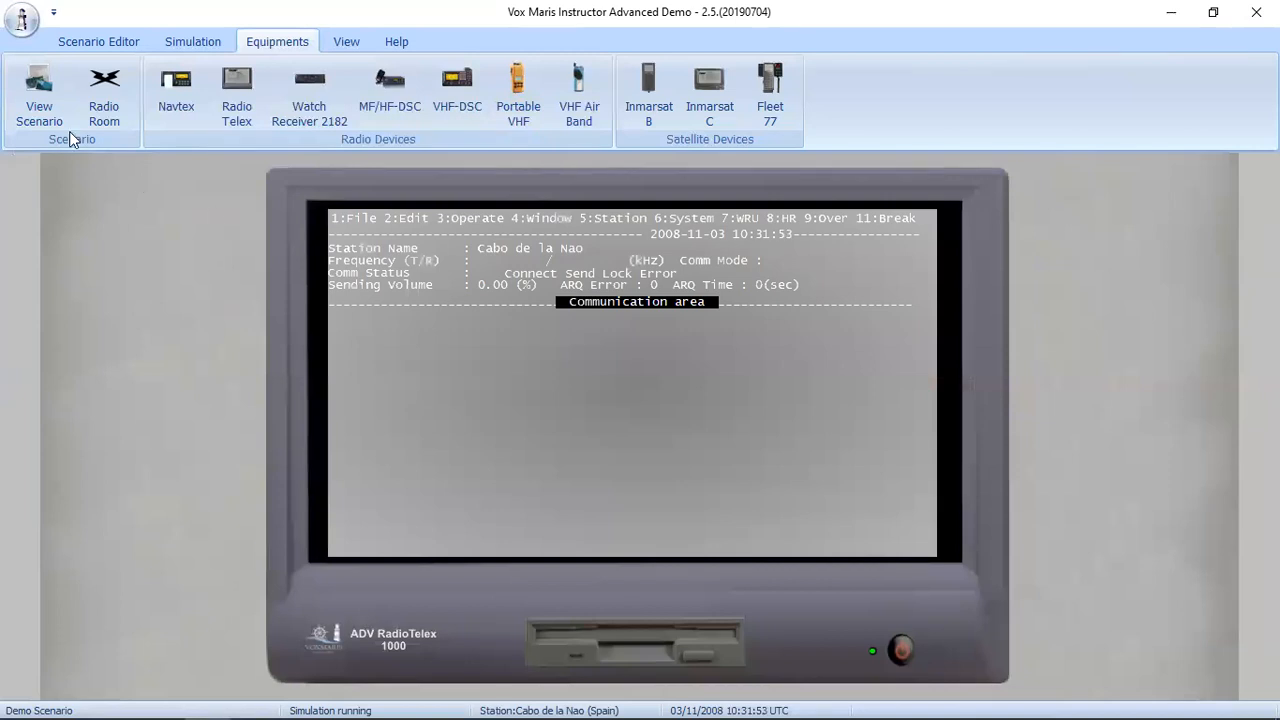
pyautogui.click(104, 95)
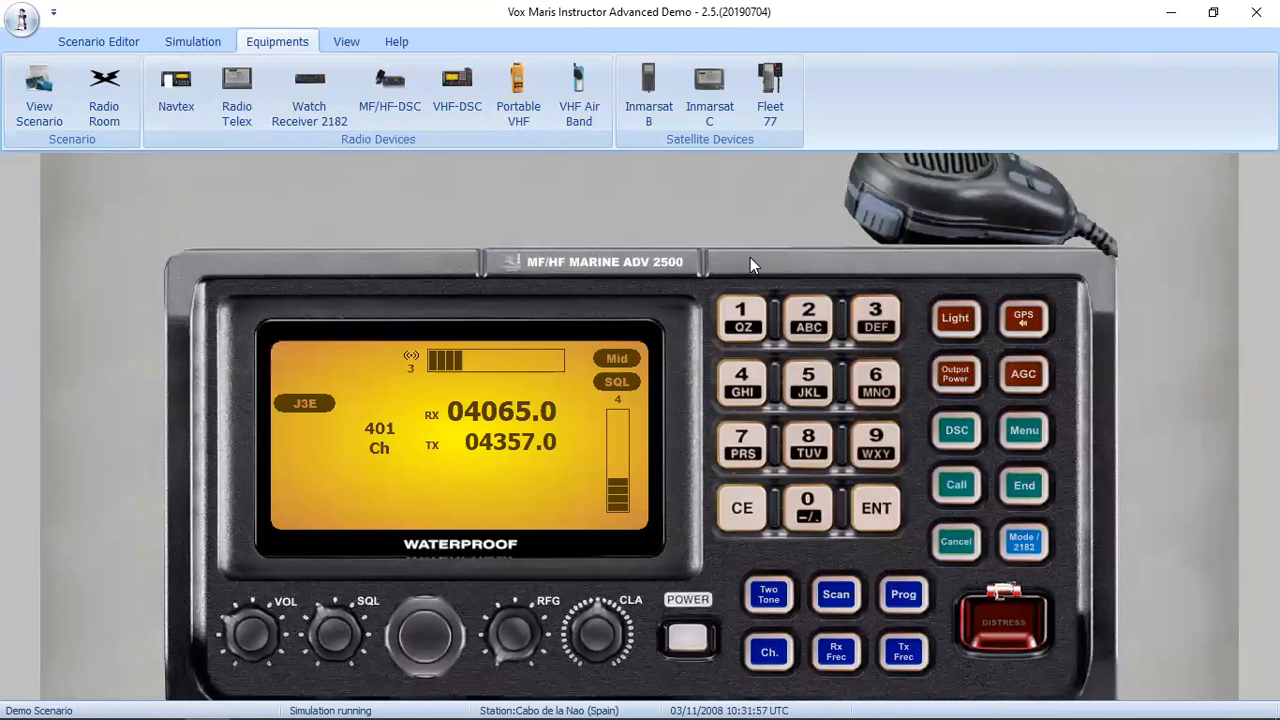
pyautogui.moveTo(560, 277)
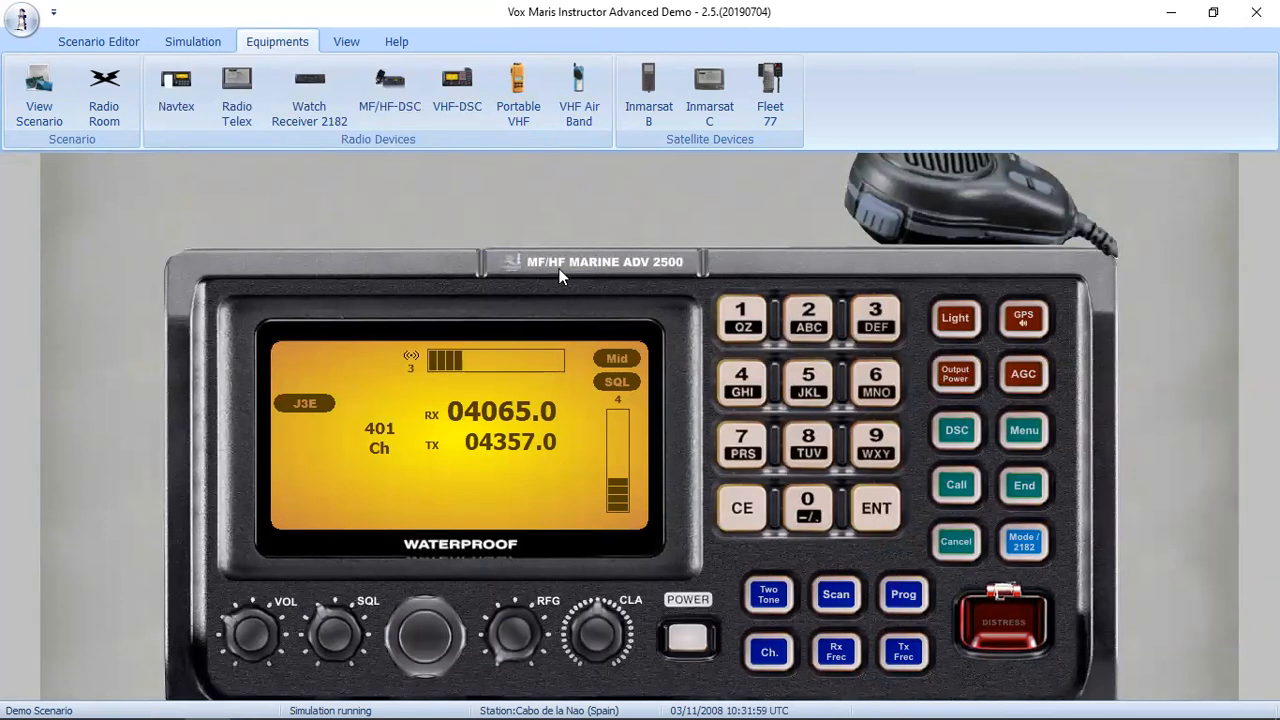
pyautogui.click(104, 95)
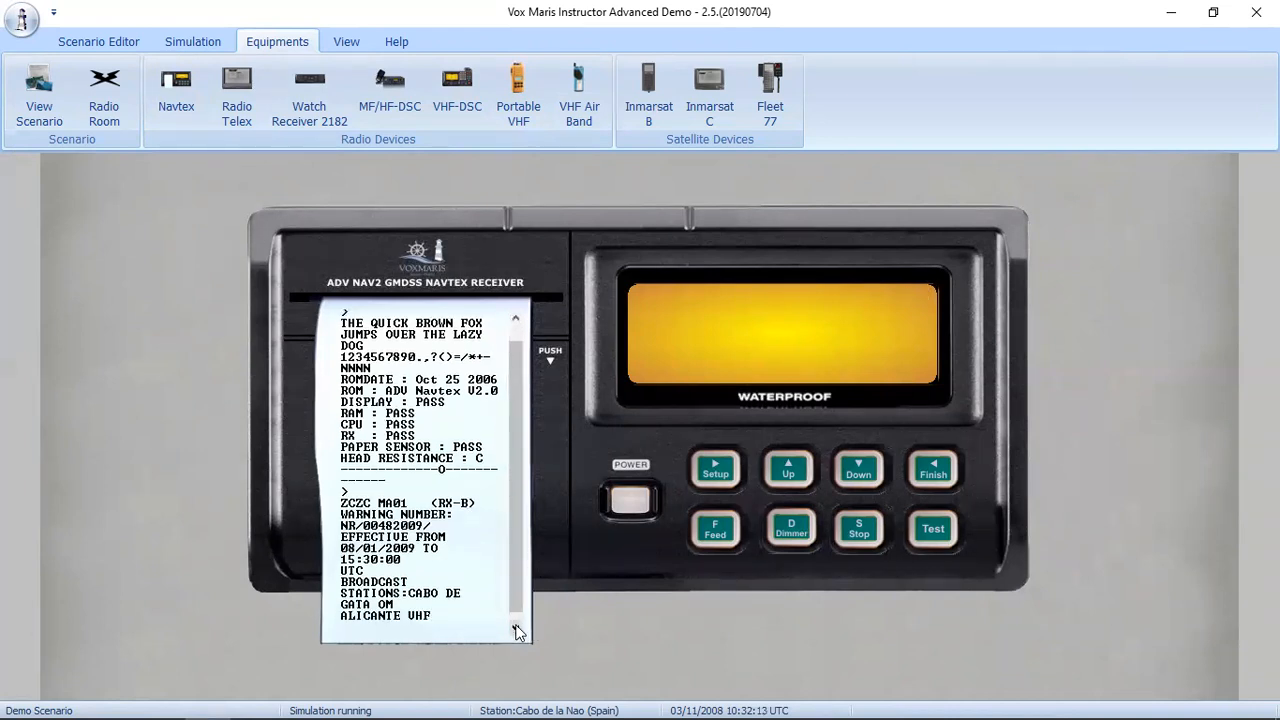
# Scroll the Navtex printout to read warning MA01 through its expiration date.
pyautogui.scroll(-3)
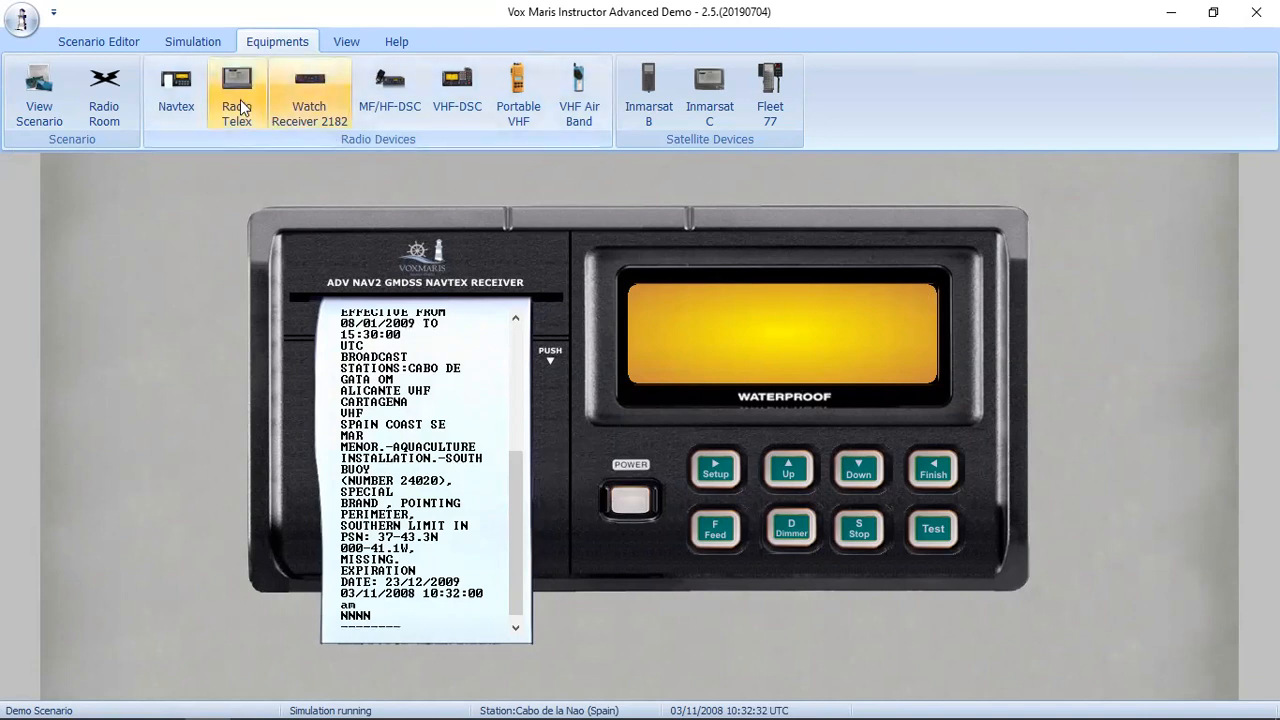
# Check the 2182 kHz receiver and portable VHF, then stop the Navtex printout.
pyautogui.click(237, 95)
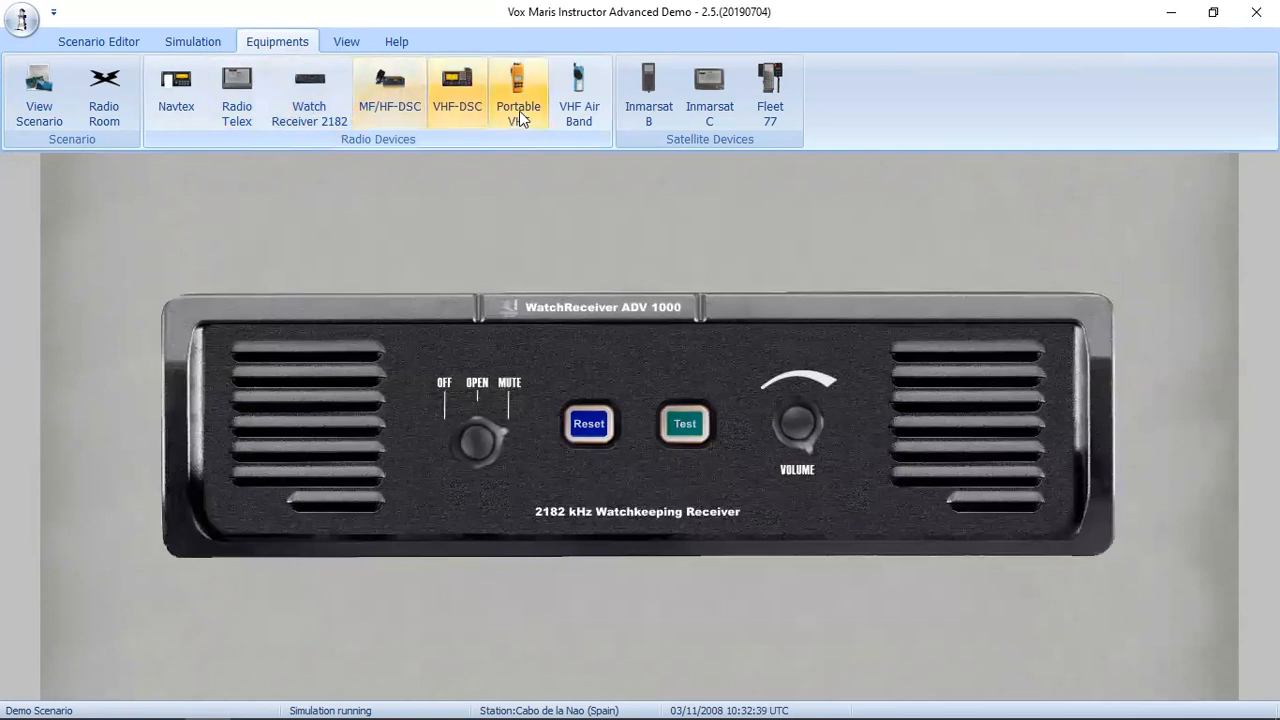
pyautogui.click(518, 90)
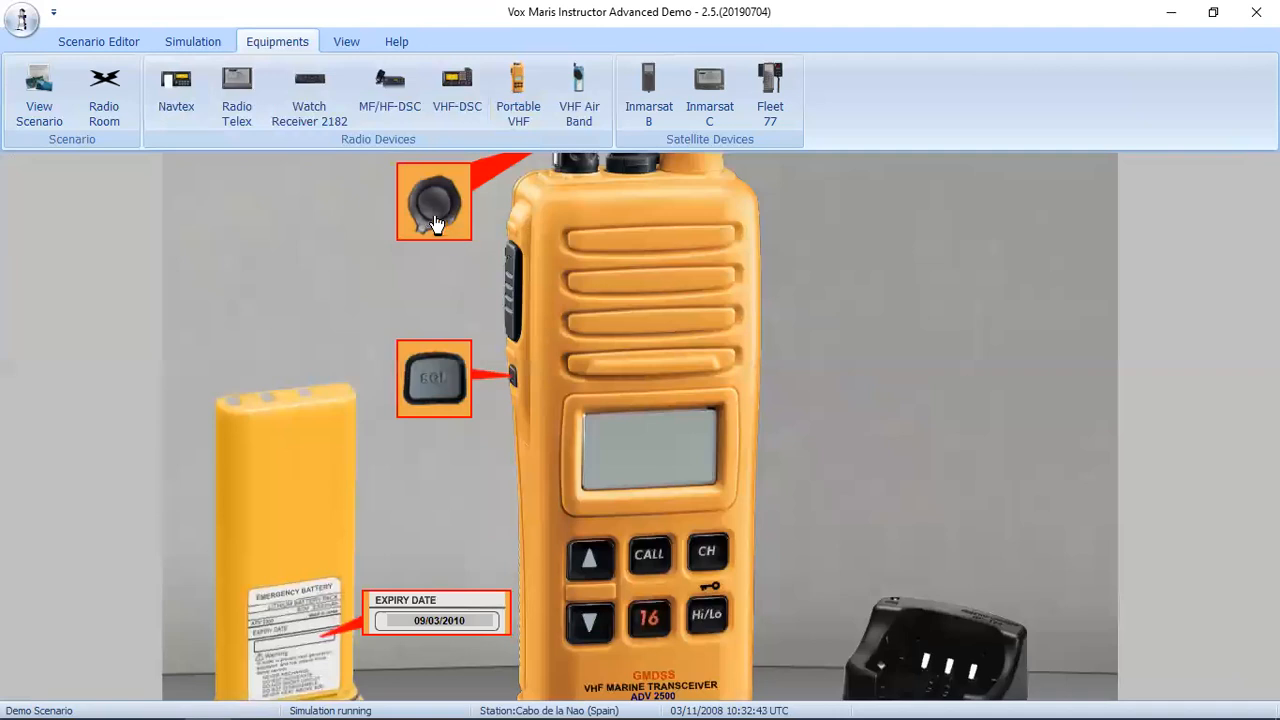
pyautogui.moveTo(828, 337)
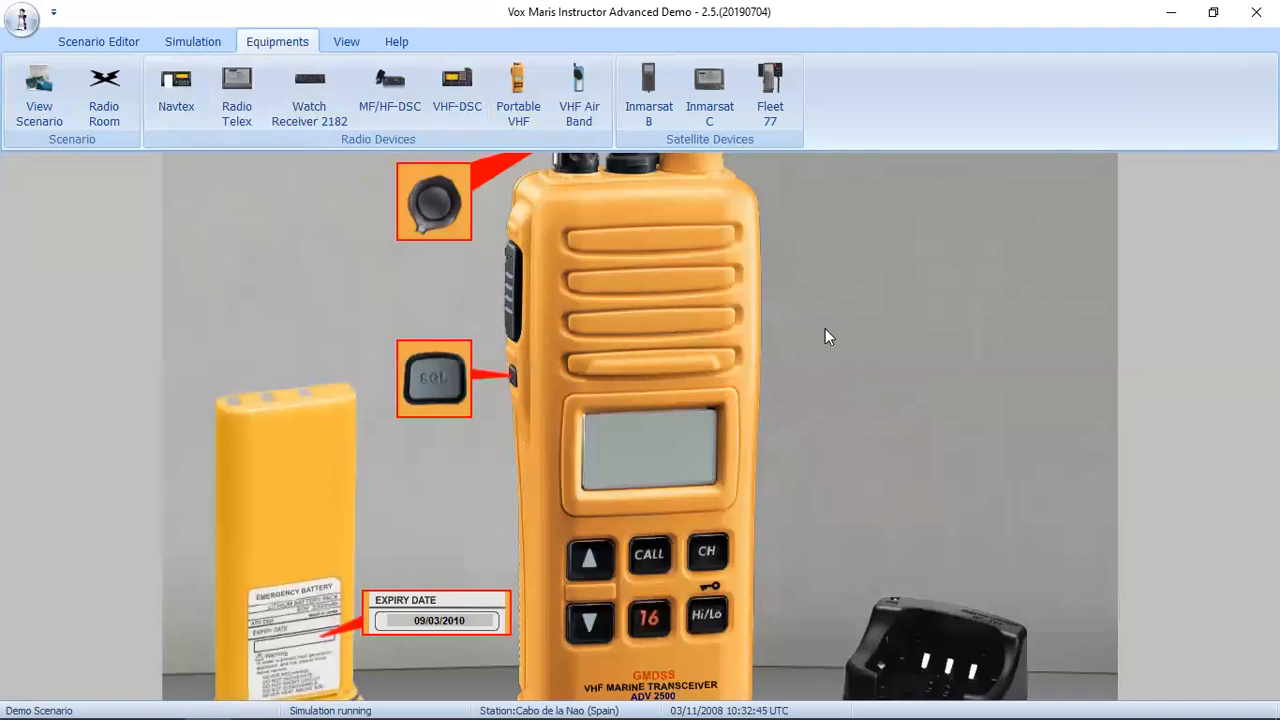
pyautogui.moveTo(568, 405)
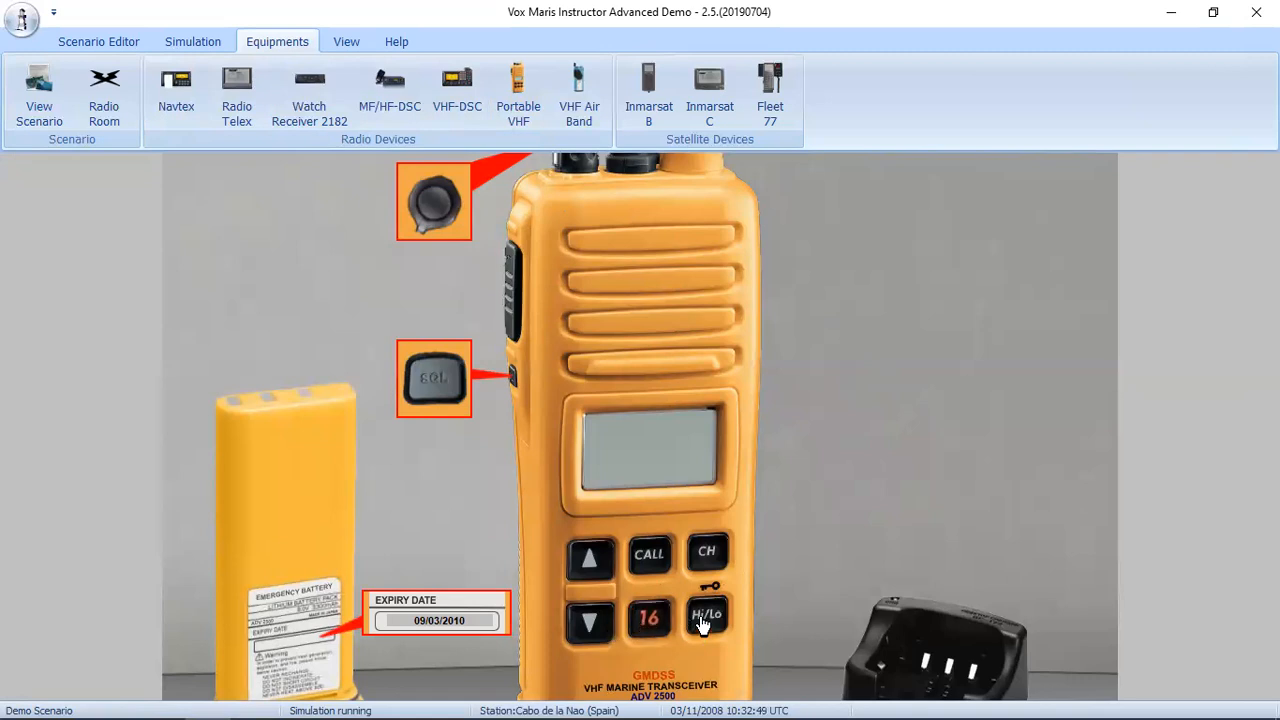
pyautogui.moveTo(428, 213)
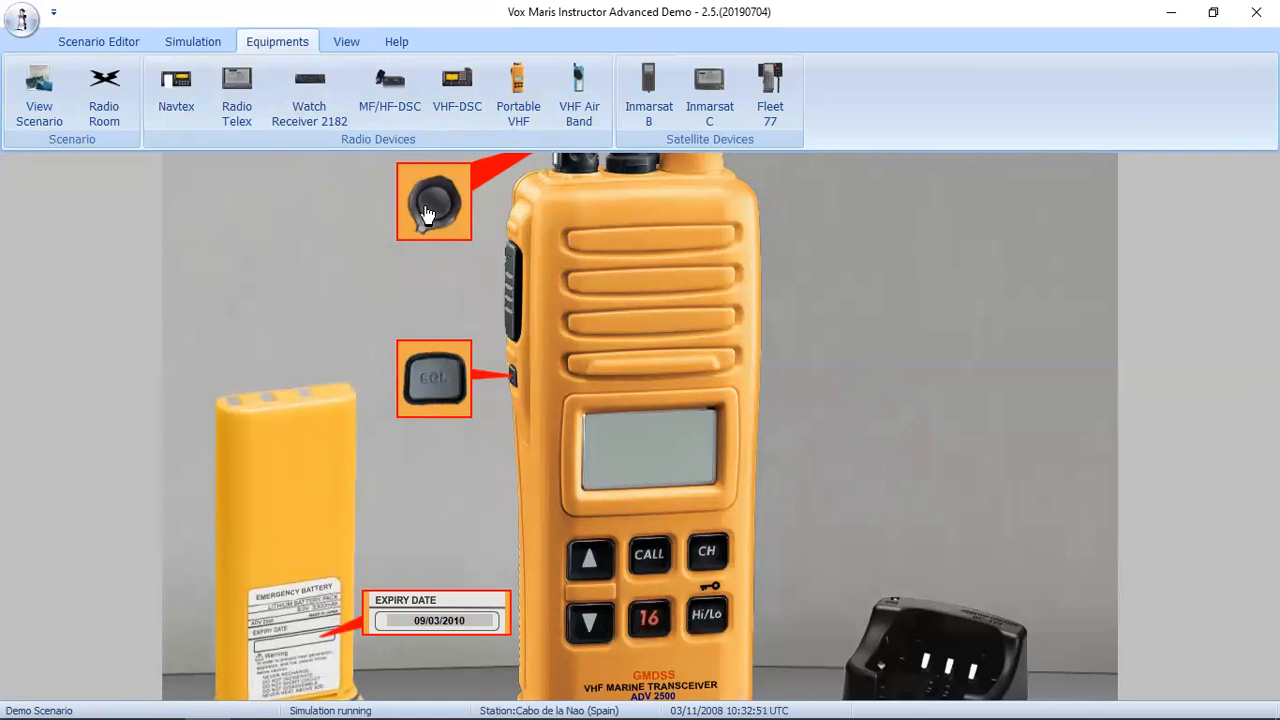
pyautogui.moveTo(488, 263)
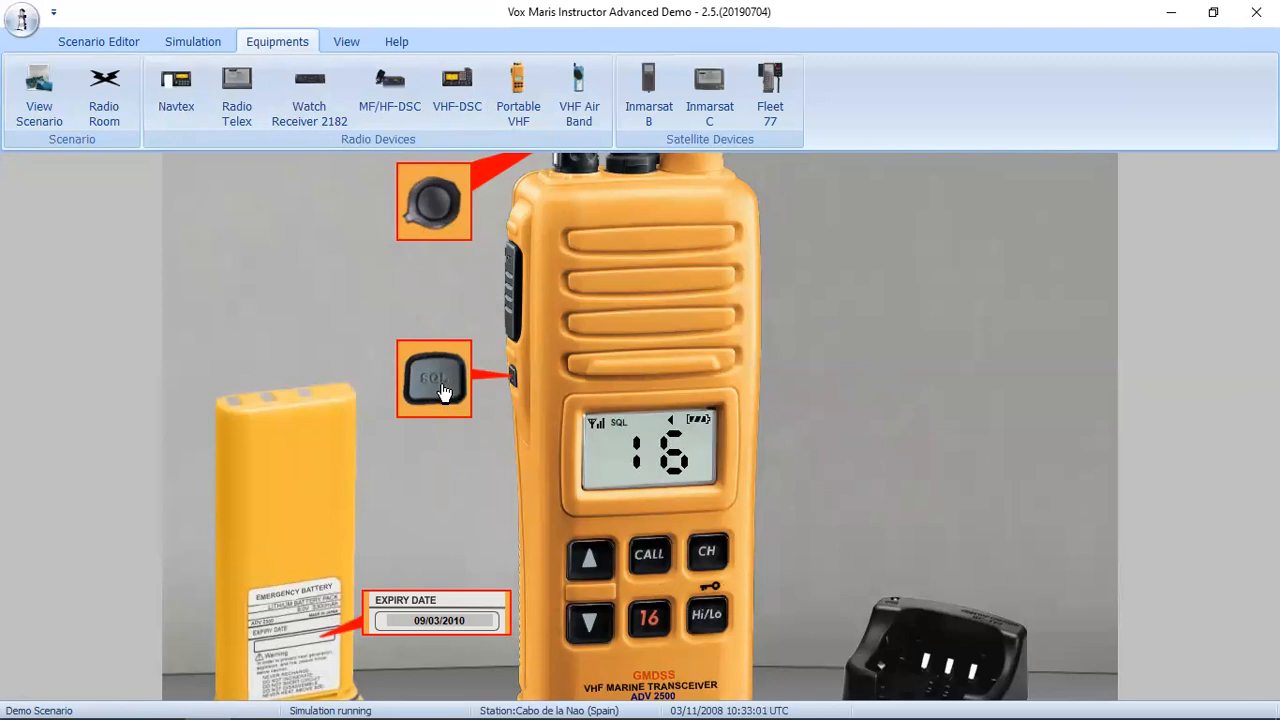
pyautogui.click(176, 88)
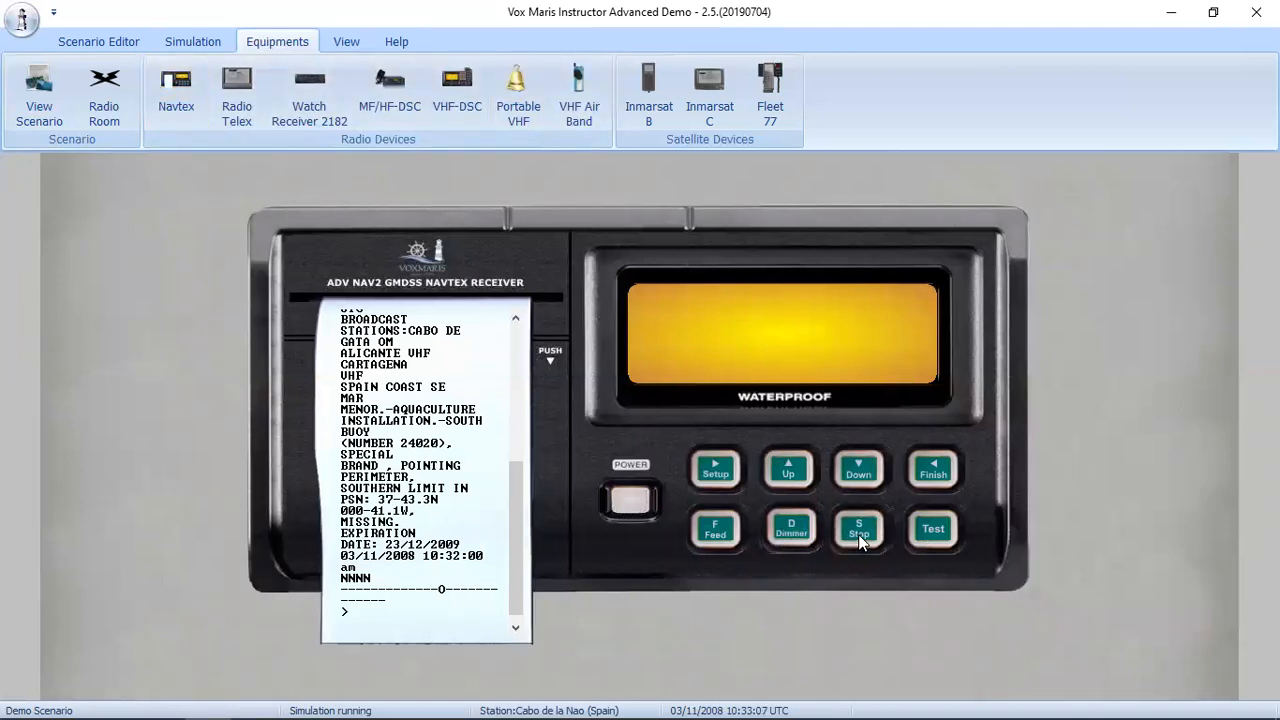
pyautogui.click(518, 92)
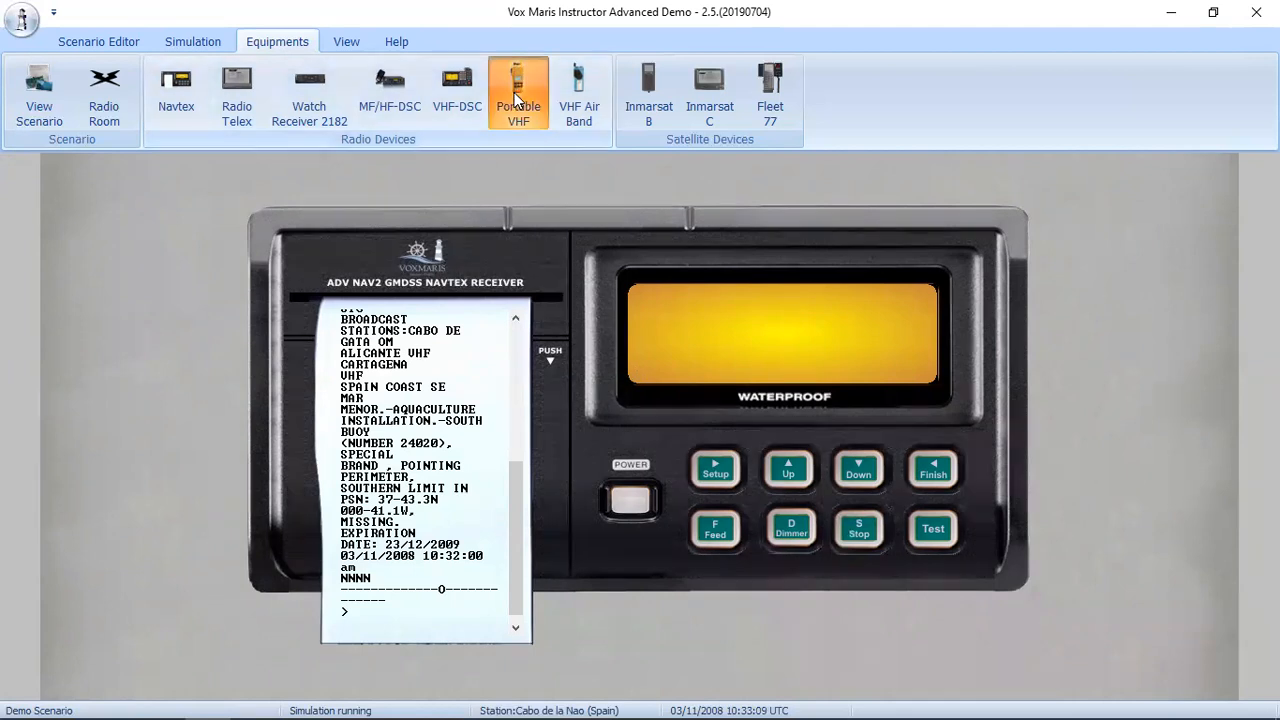
# Power on the portable VHF handset, adjust its channel and squelch, then switch it off.
pyautogui.click(518, 92)
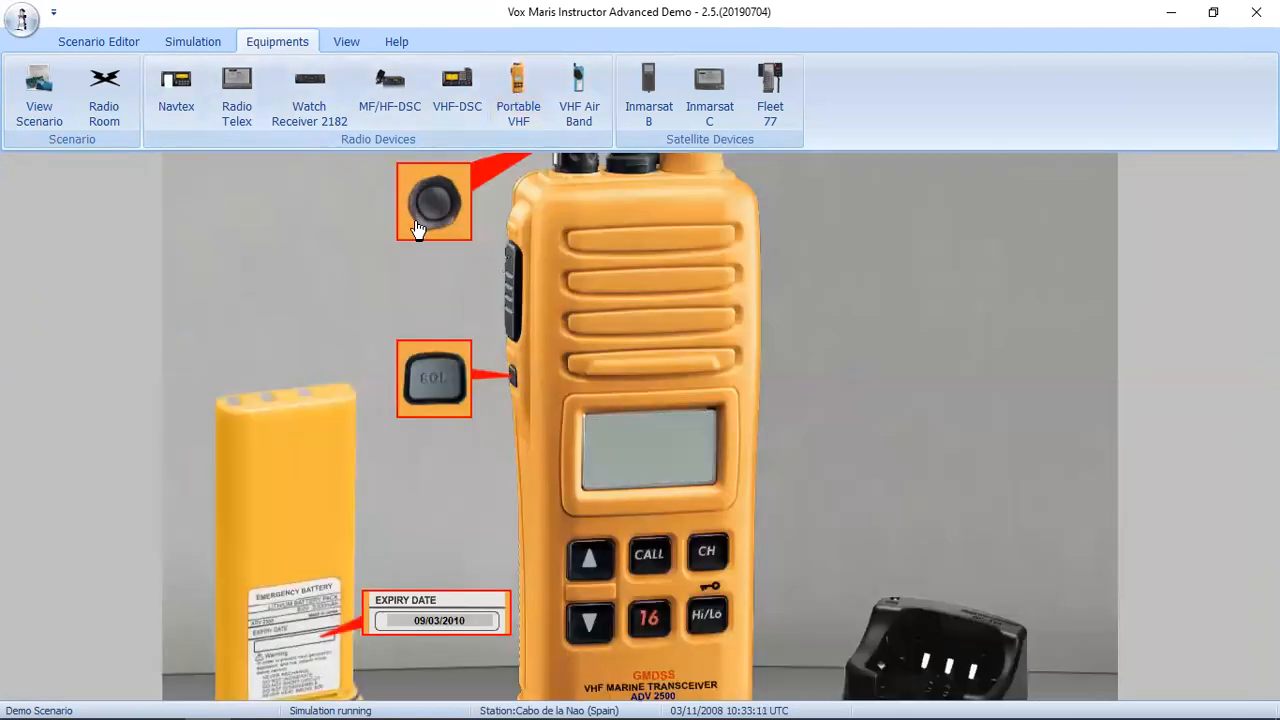
pyautogui.click(433, 200)
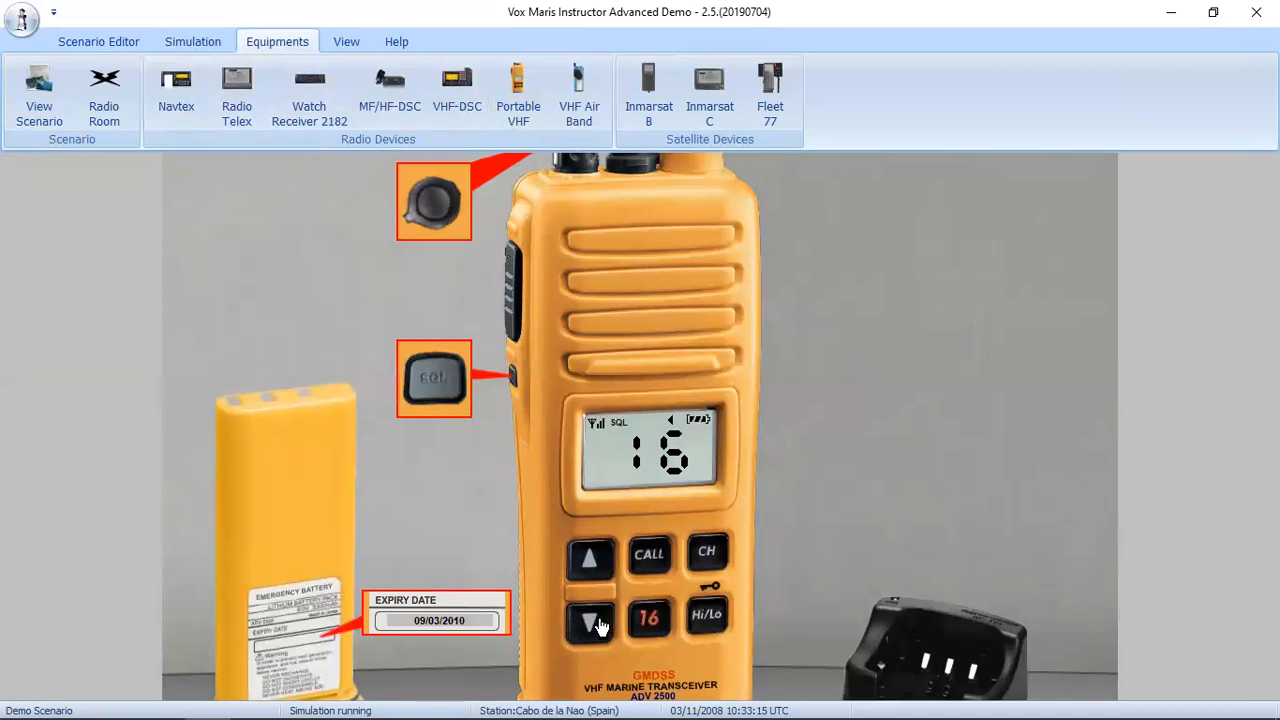
pyautogui.click(590, 620)
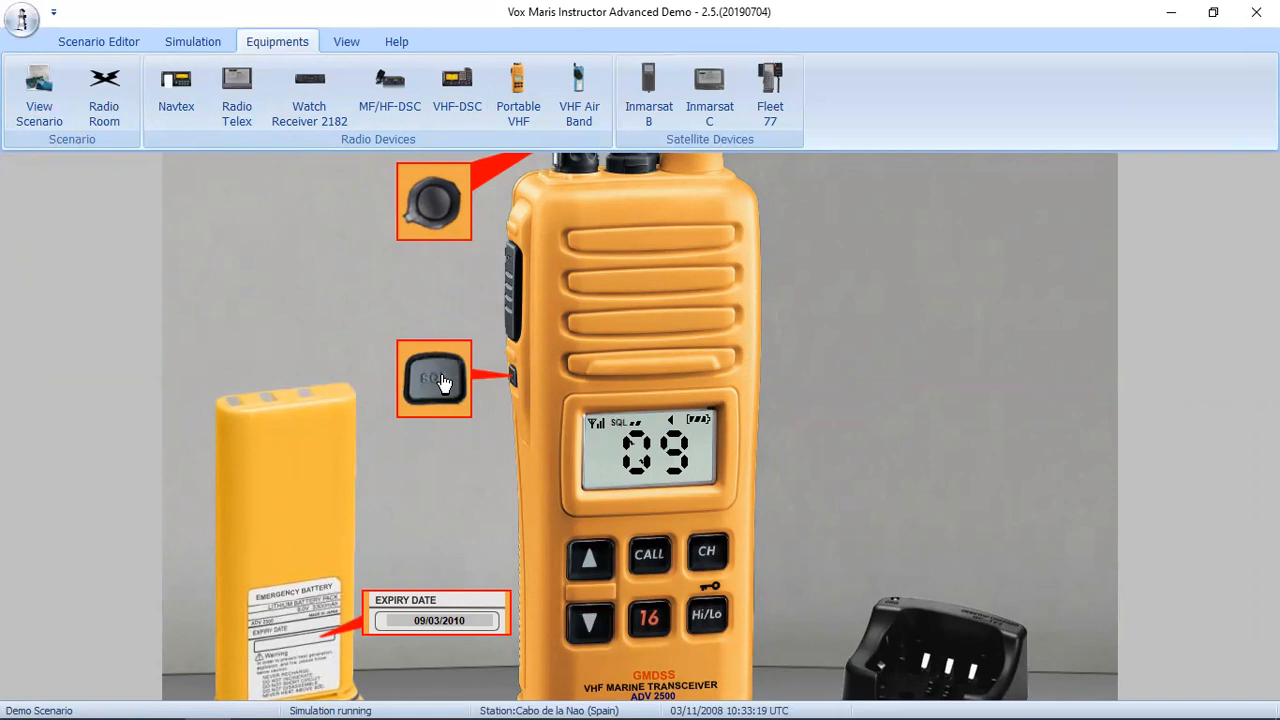
pyautogui.moveTo(510, 331)
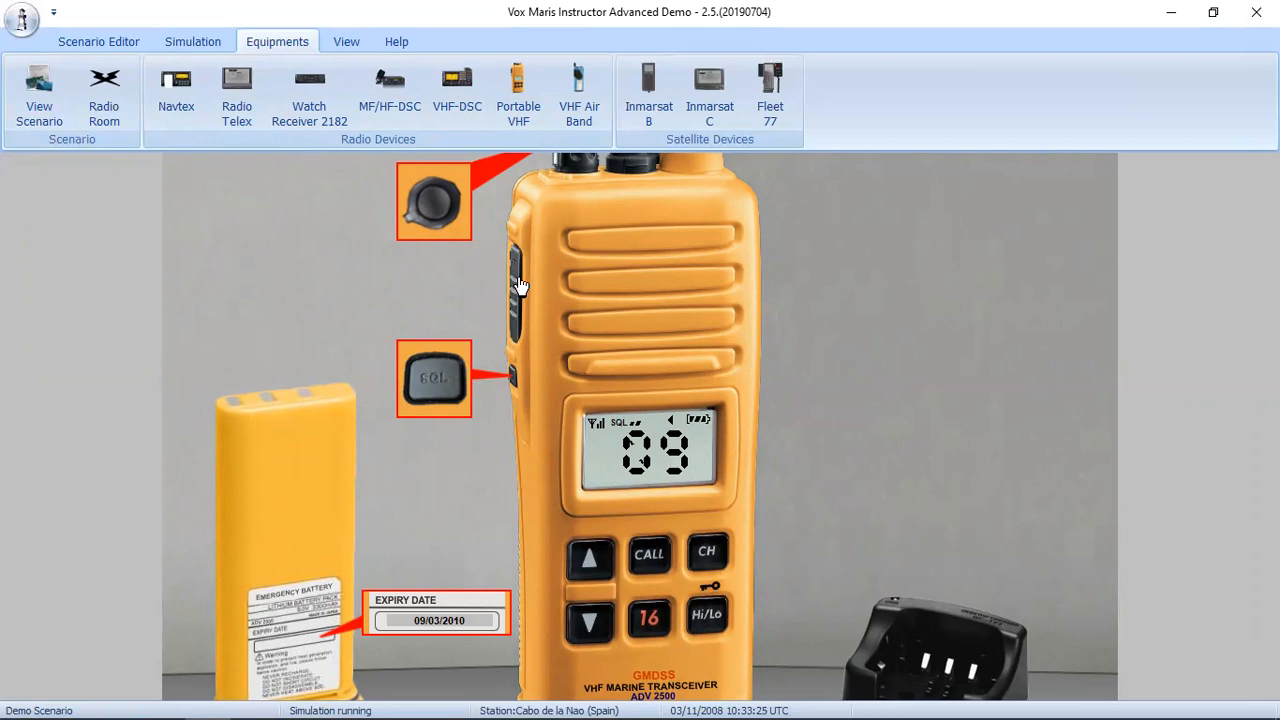
pyautogui.click(434, 200)
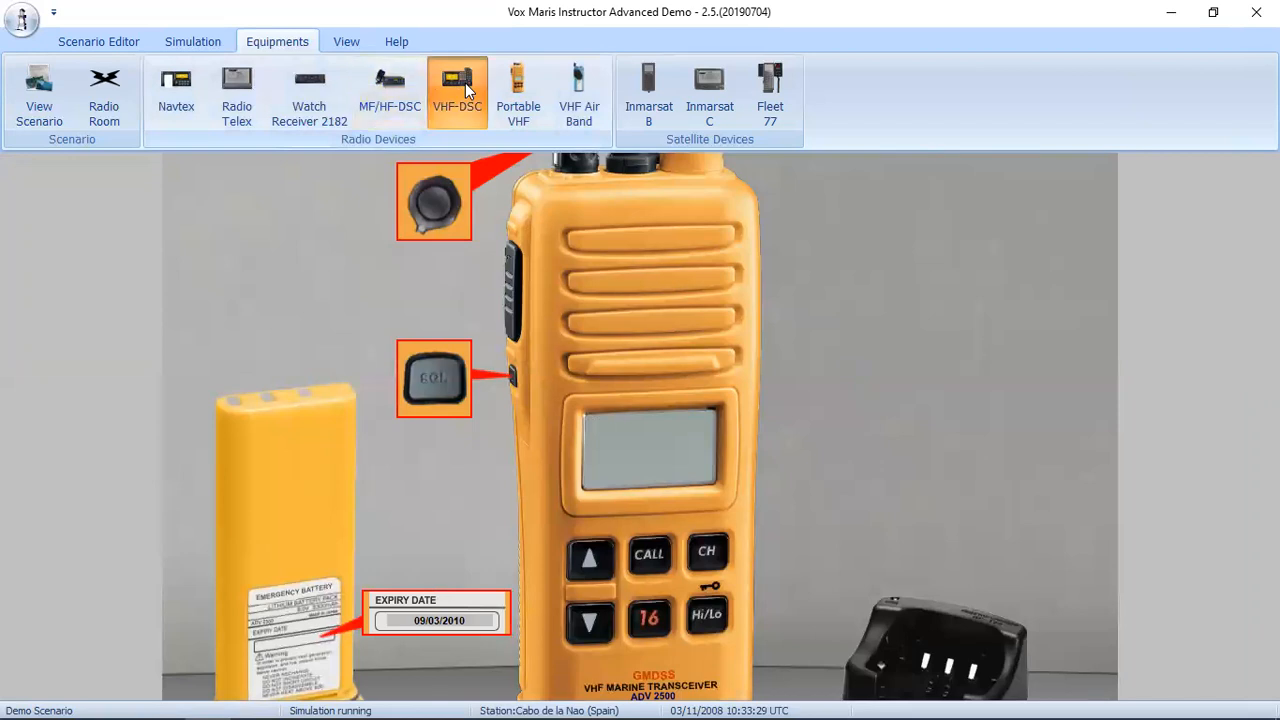
# Browse the VHF-DSC radio's DSC menu to the Distress entry, ending on the channel 16 screen.
pyautogui.click(457, 90)
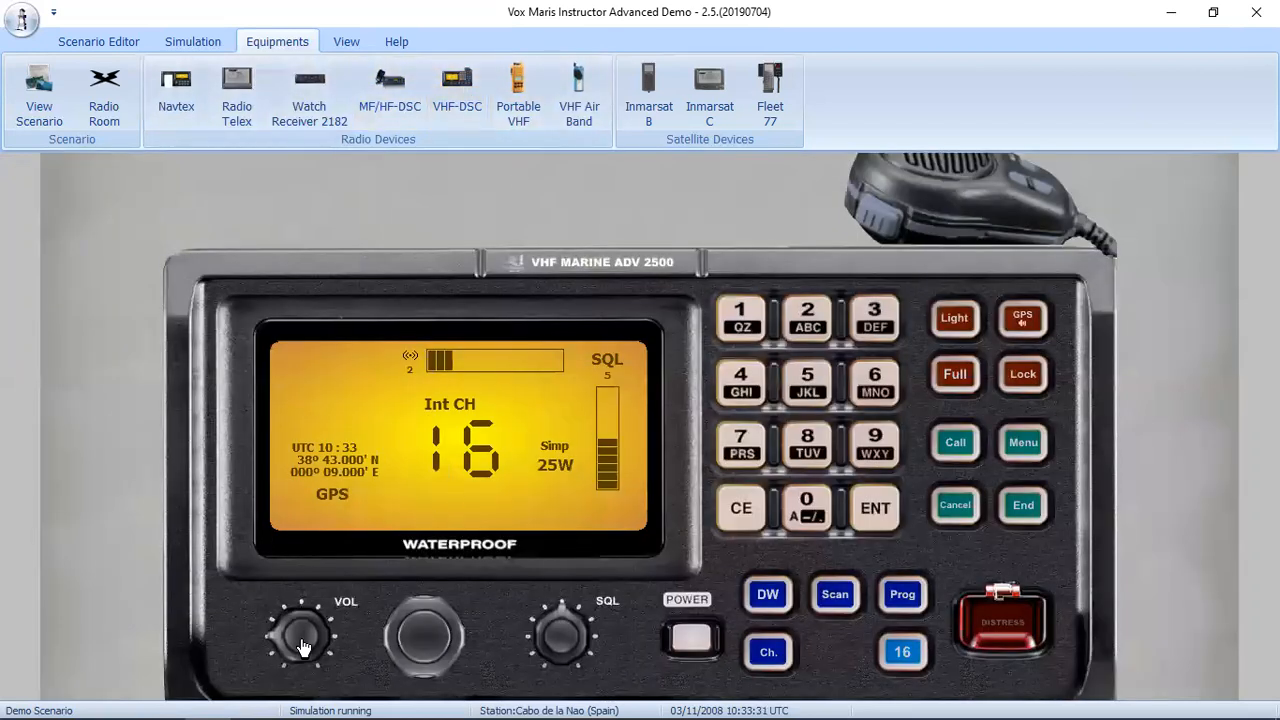
pyautogui.click(1022, 442)
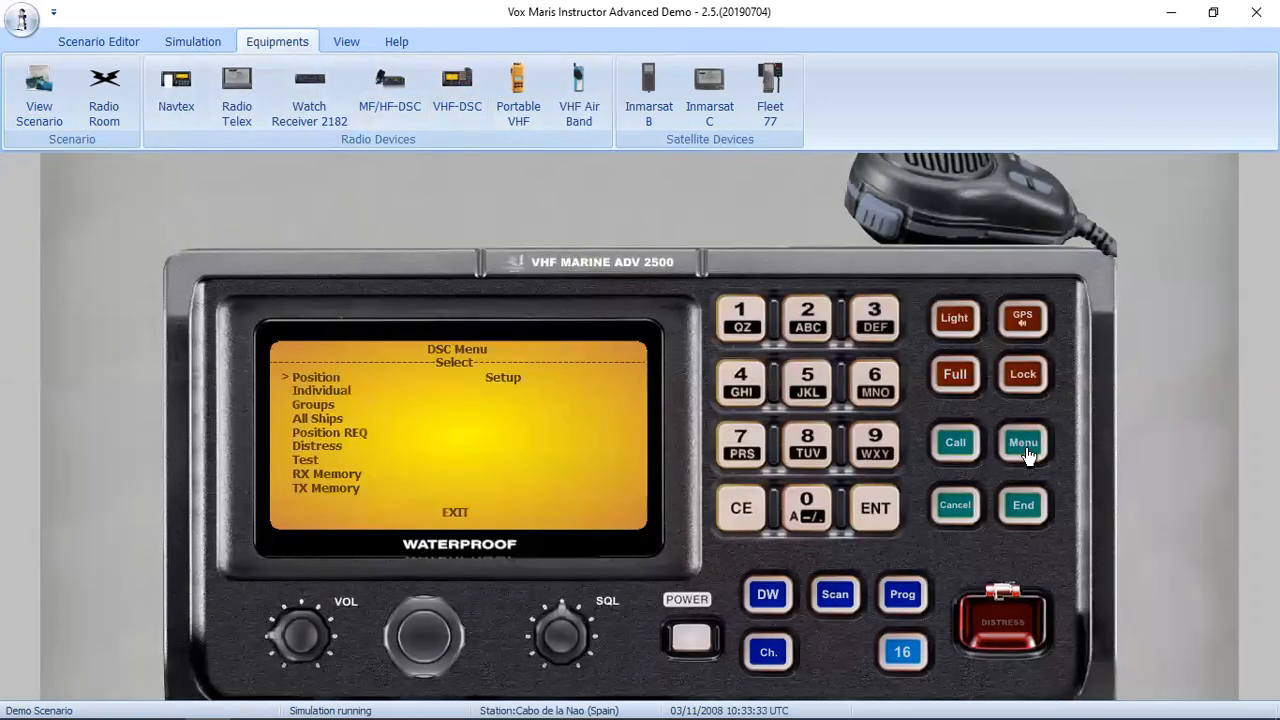
pyautogui.moveTo(388, 643)
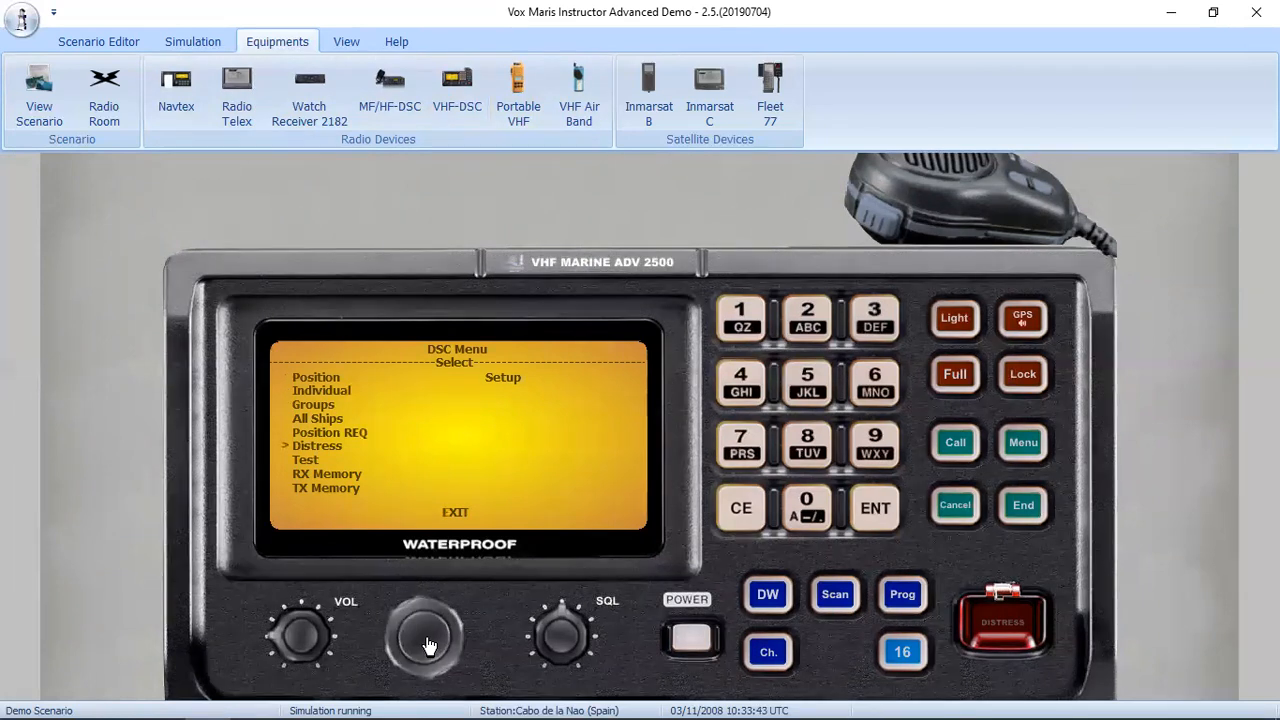
pyautogui.moveTo(402, 640)
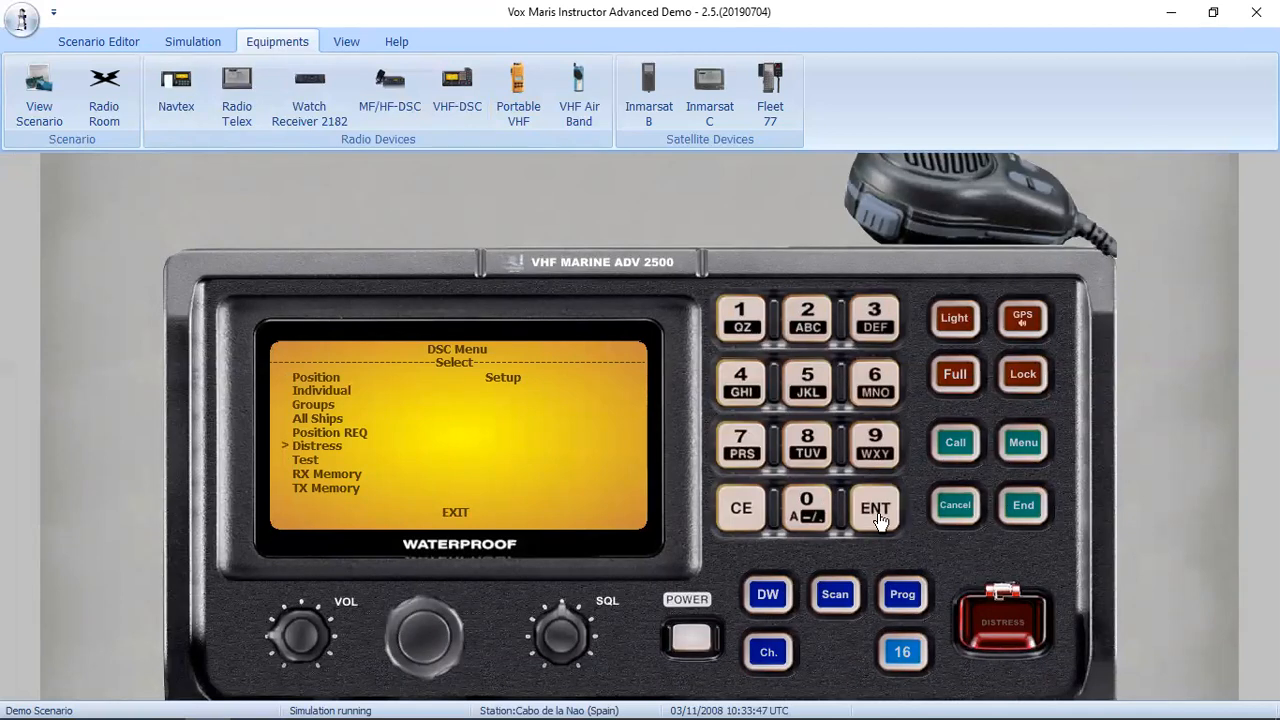
pyautogui.click(1022, 504)
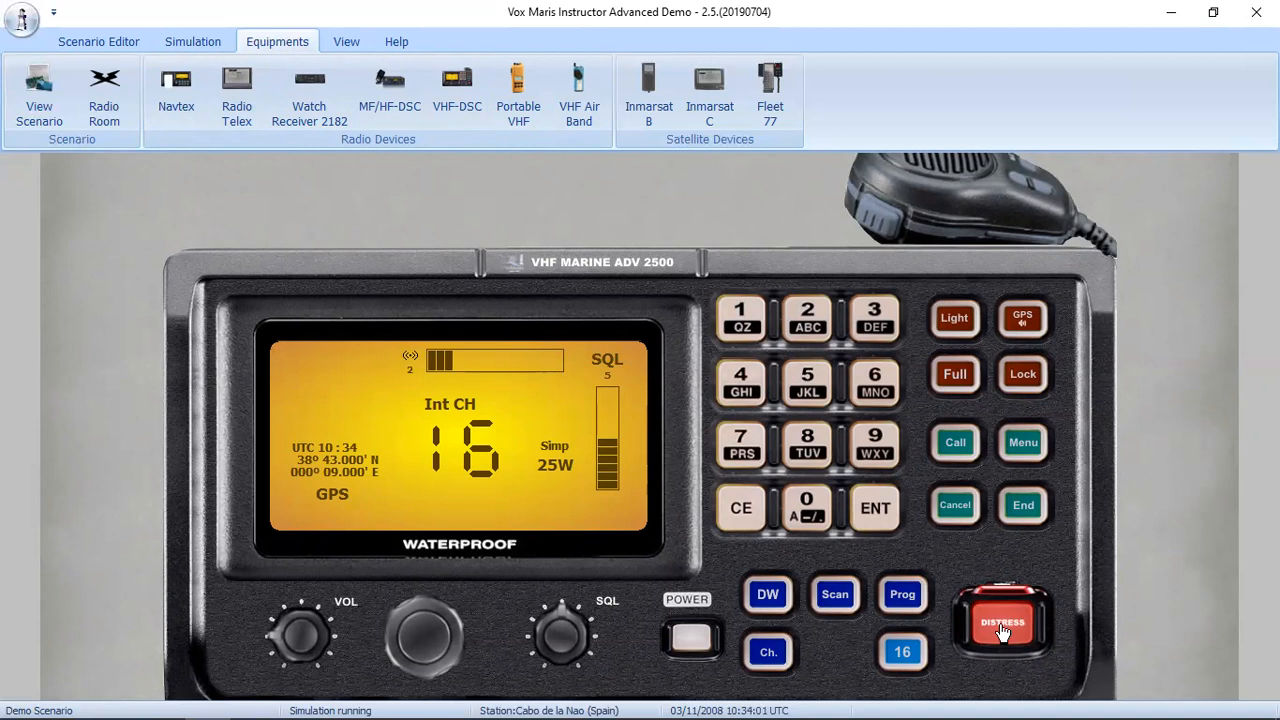
pyautogui.moveTo(989, 586)
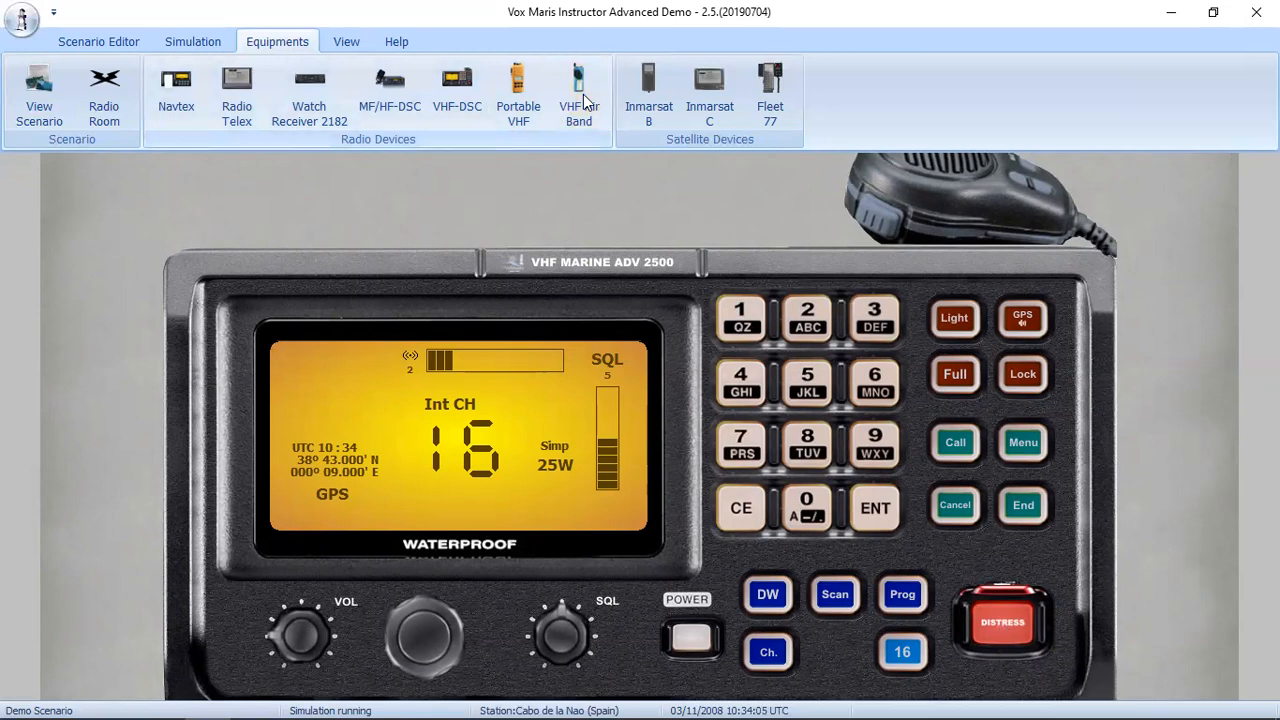
# View the Inmarsat-B, Inmarsat-C and Fleet 77 terminals, leaving Fleet 77 showing READY.
pyautogui.click(579, 90)
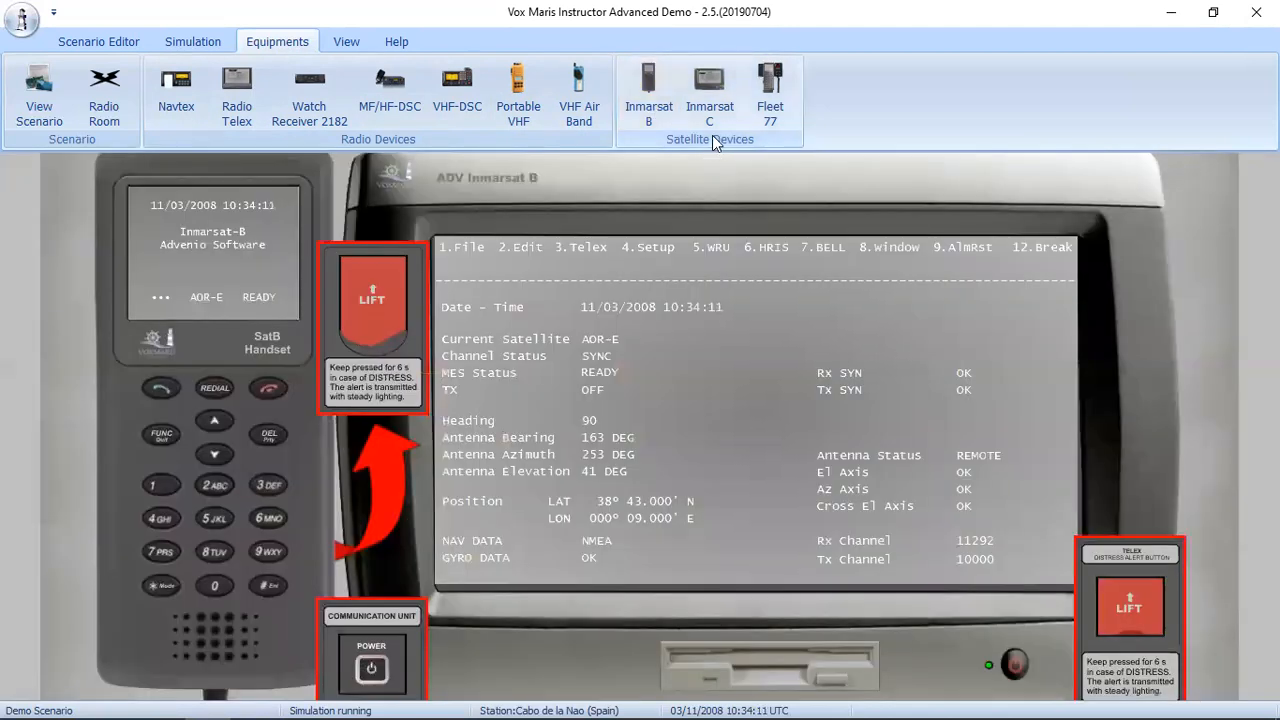
pyautogui.click(709, 95)
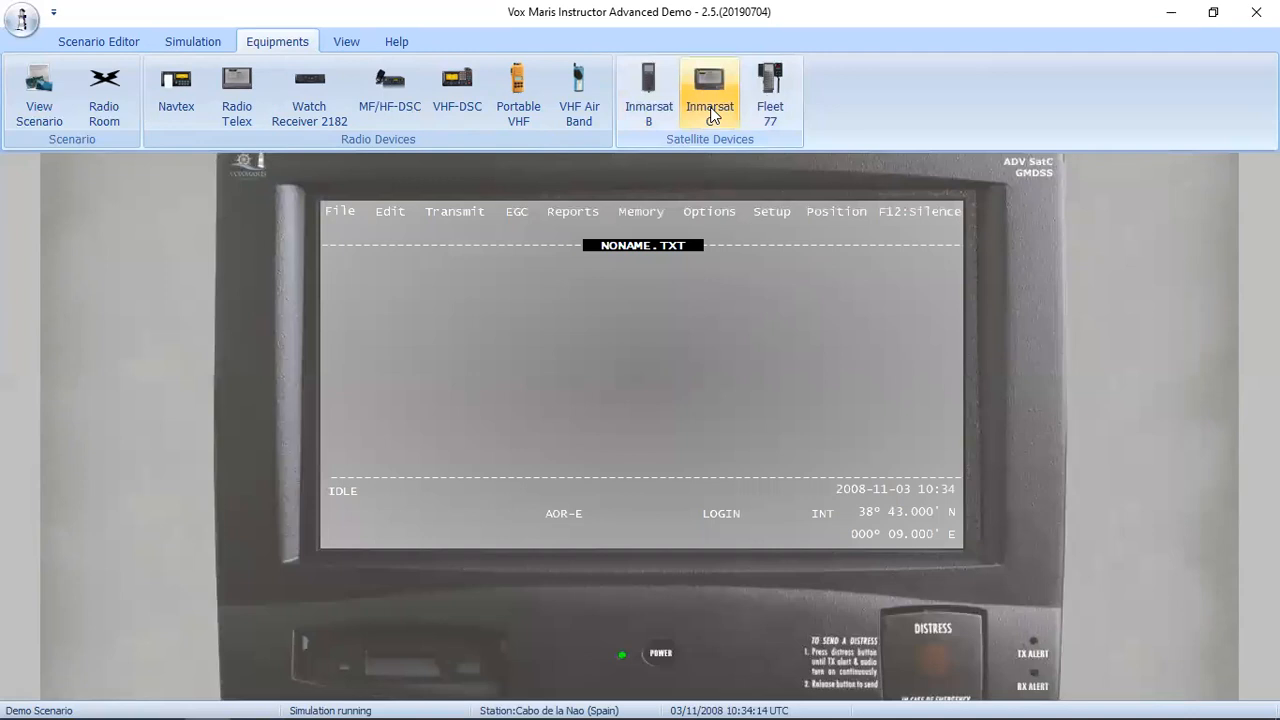
pyautogui.click(770, 95)
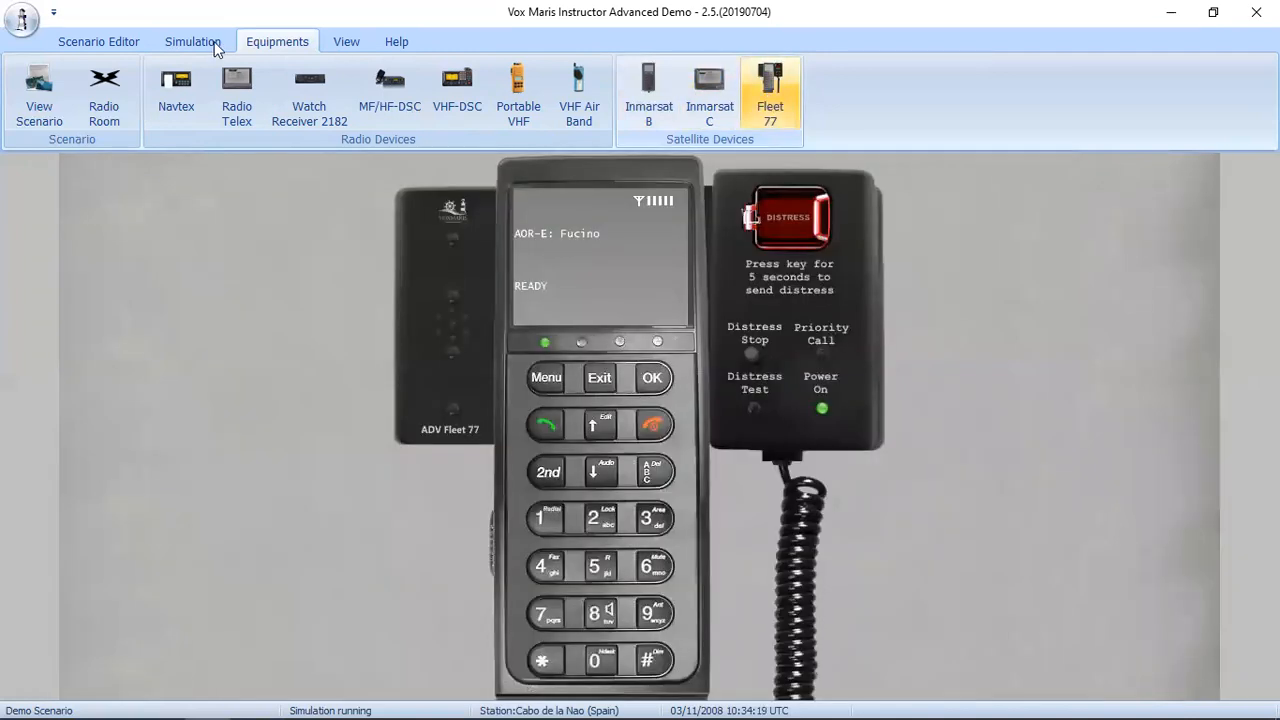
pyautogui.click(98, 41)
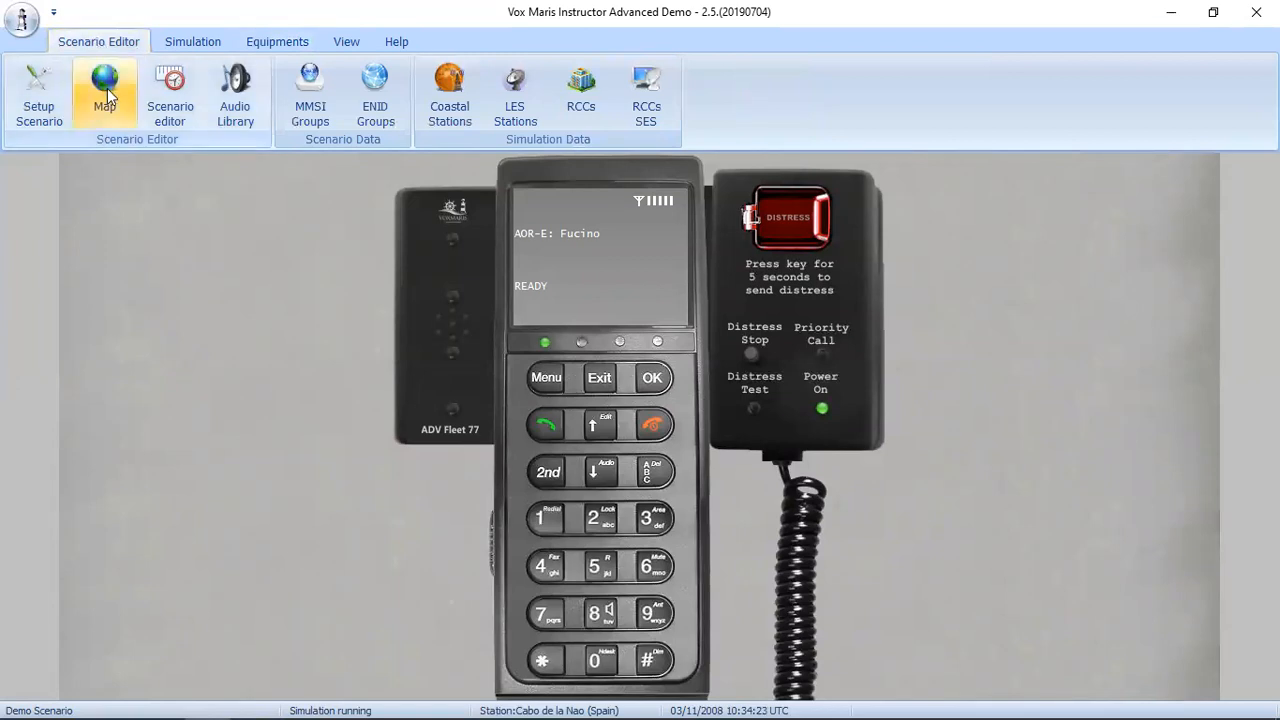
pyautogui.moveTo(630, 358)
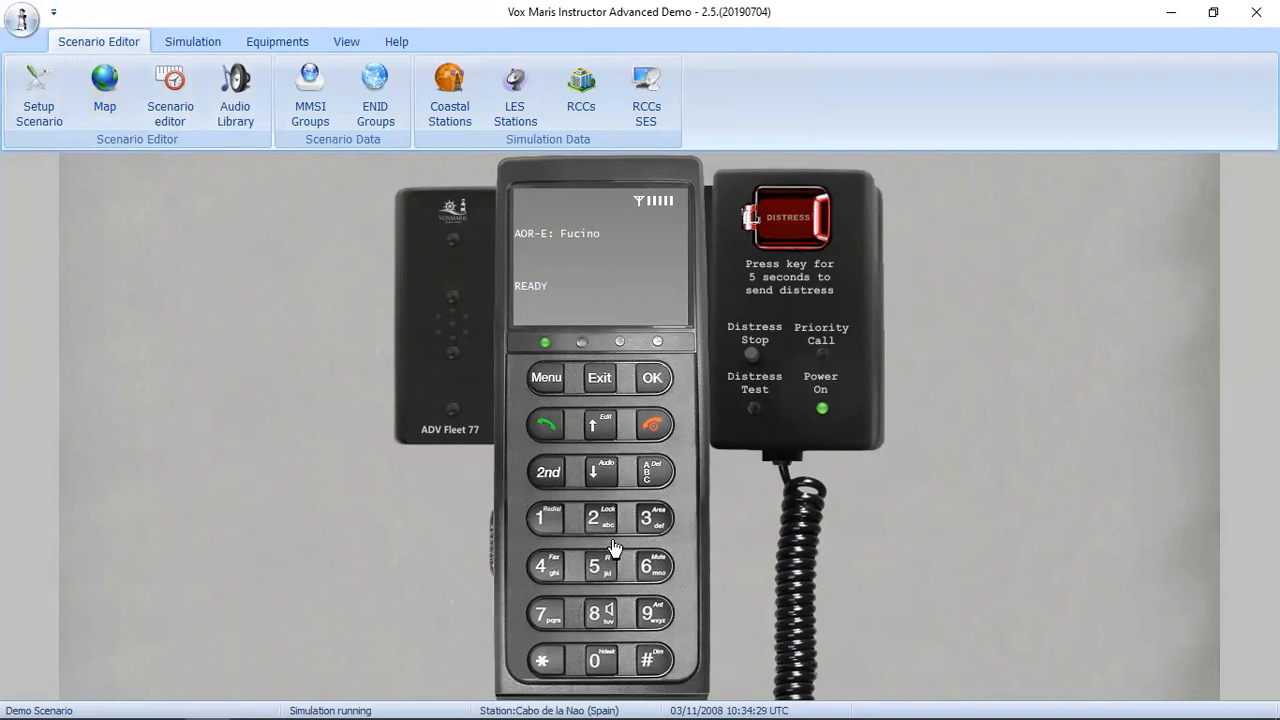
pyautogui.moveTo(553, 503)
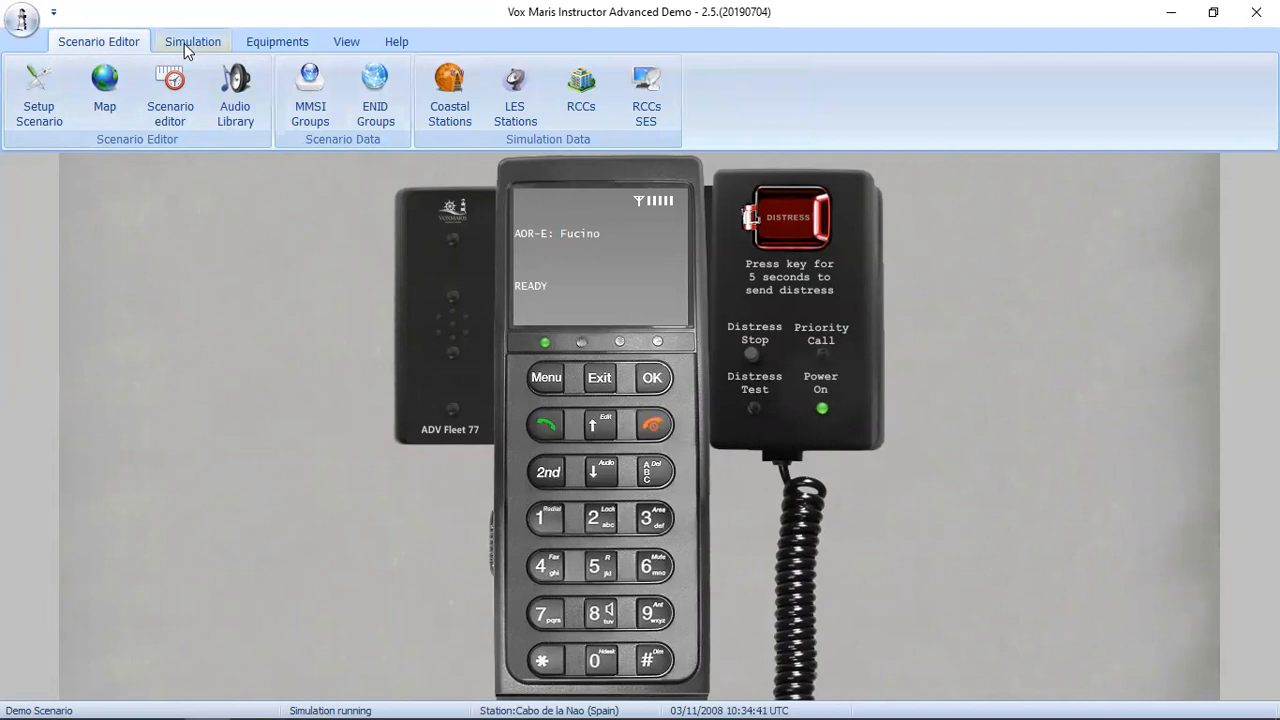
# Stop the running simulation from the Simulation tab and confirm with Yes.
pyautogui.click(192, 41)
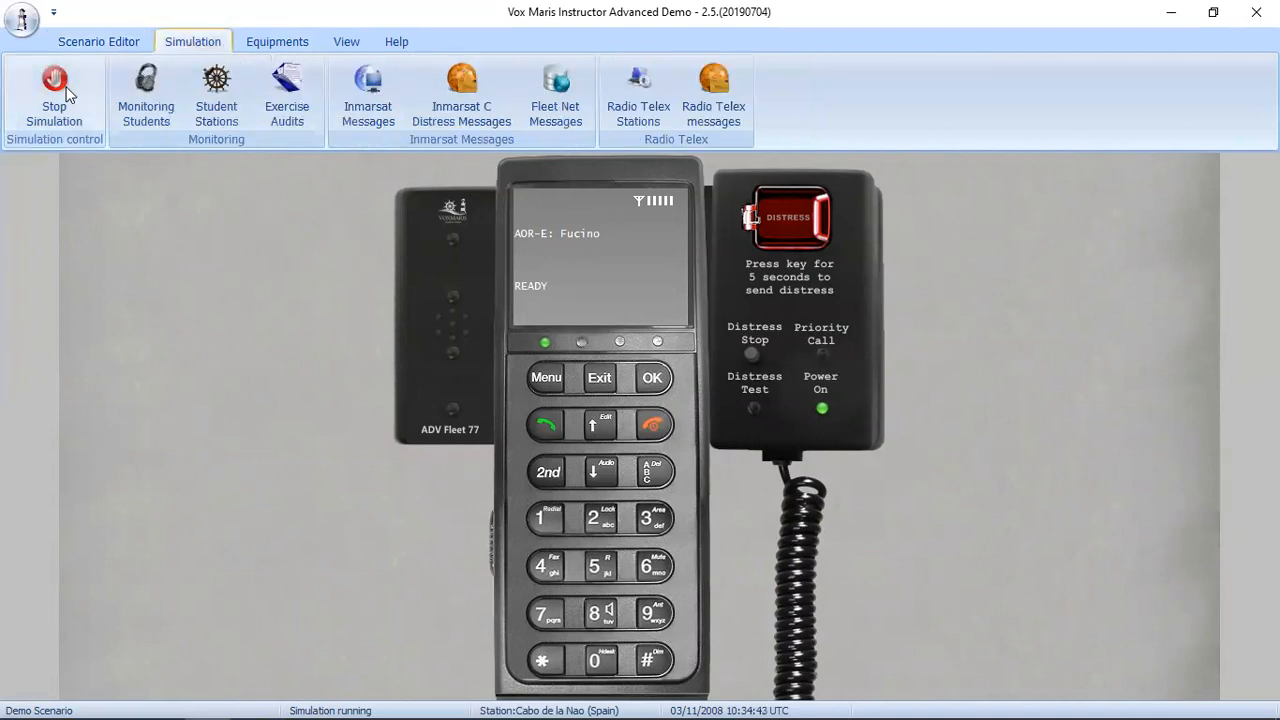
pyautogui.click(54, 95)
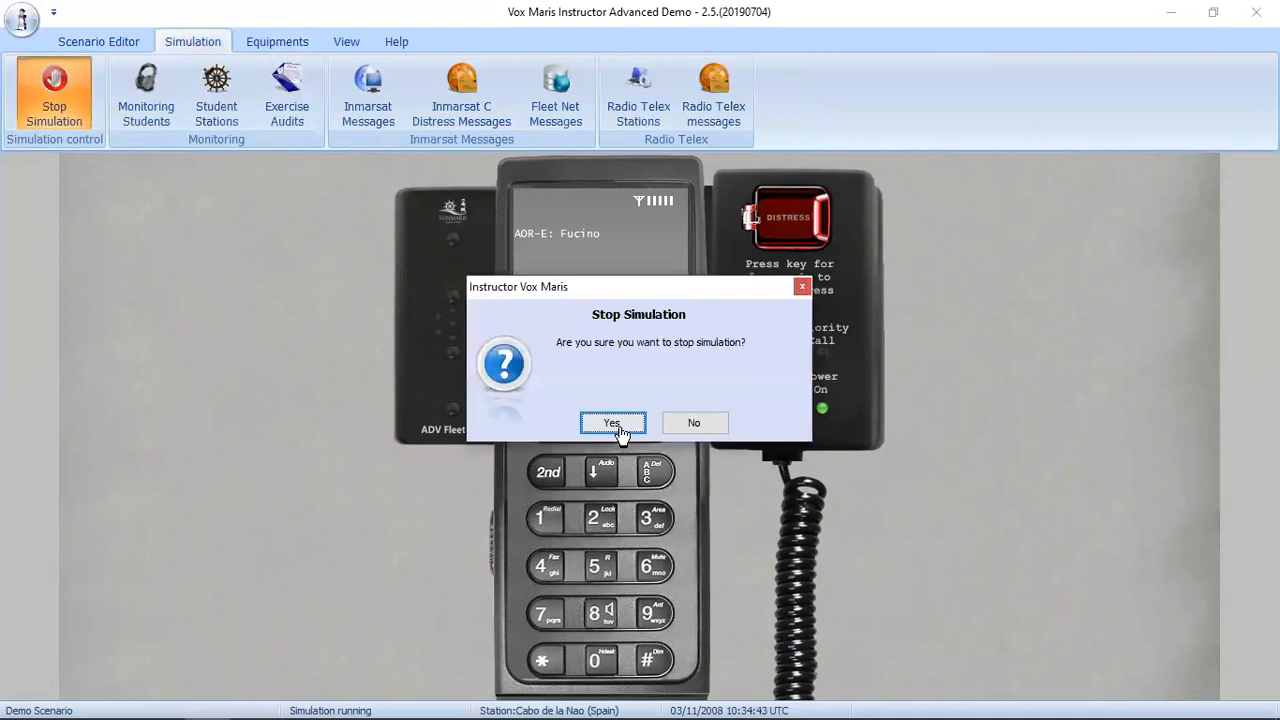
pyautogui.click(613, 422)
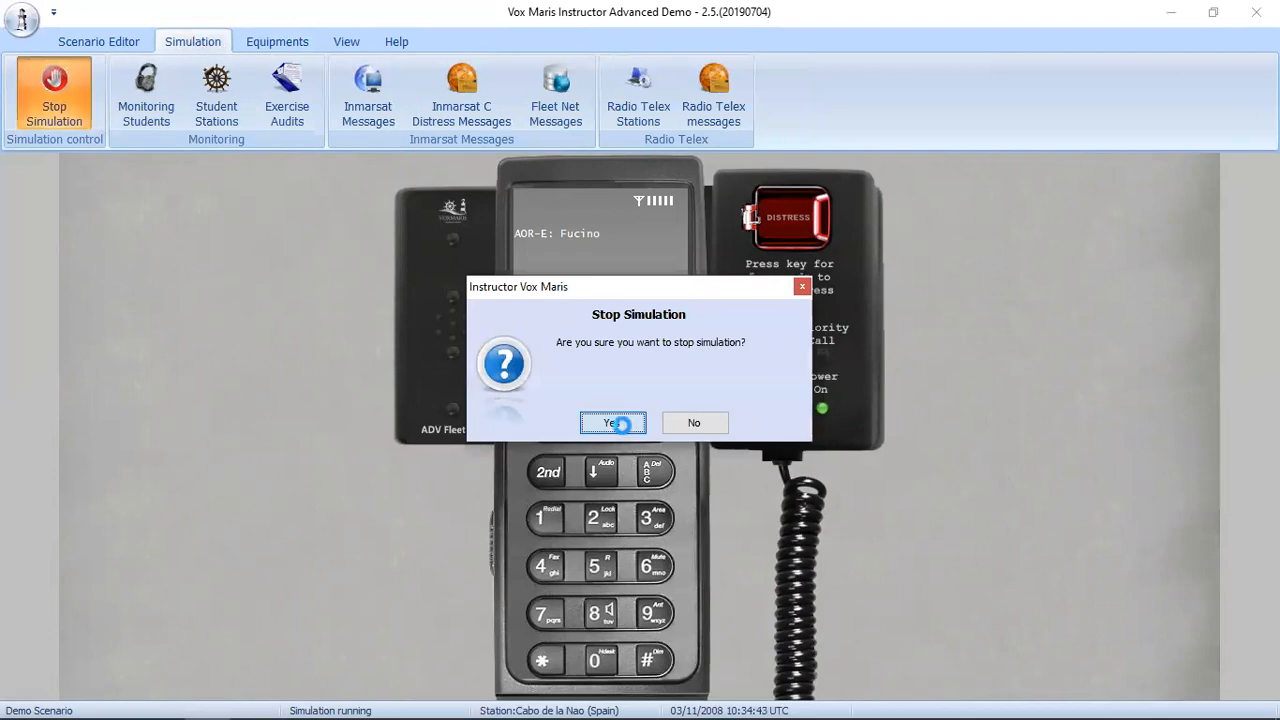
pyautogui.click(606, 422)
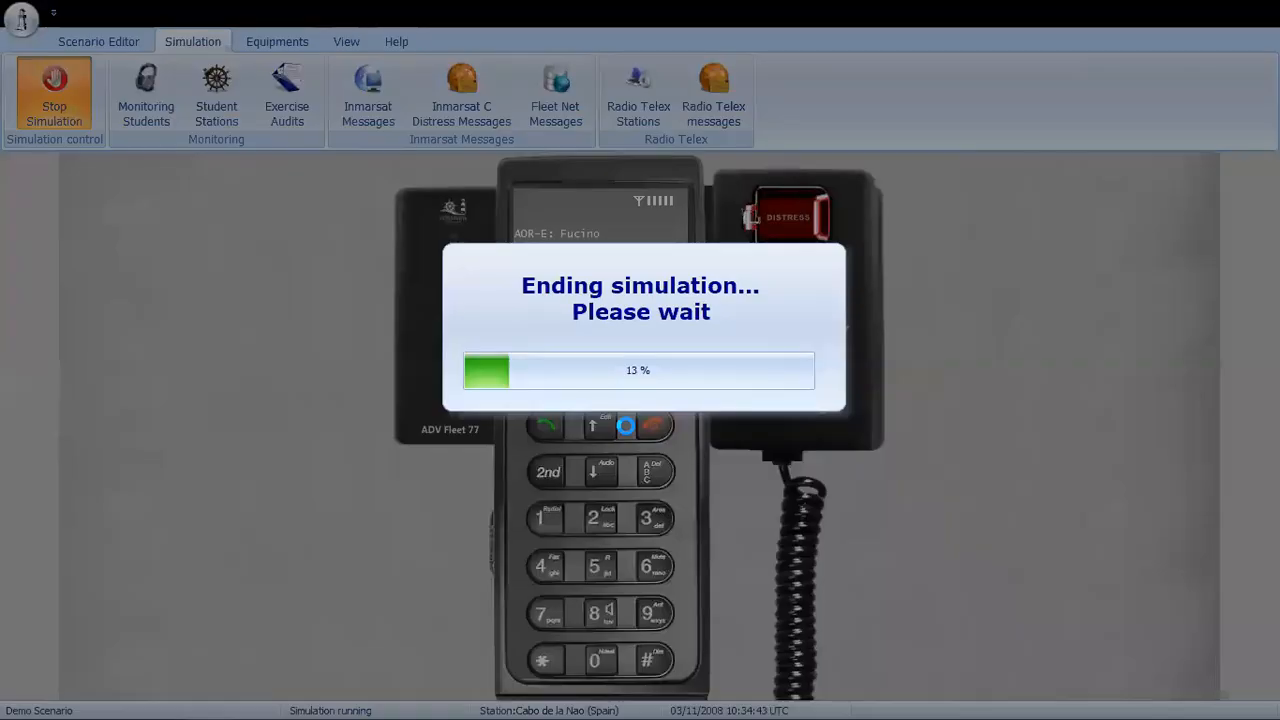